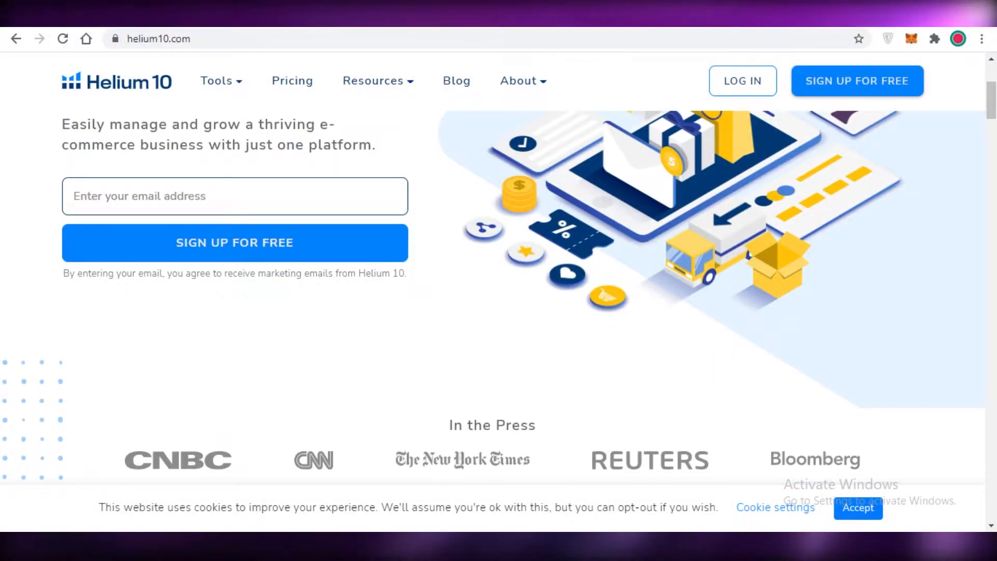
mouse_move(540, 399)
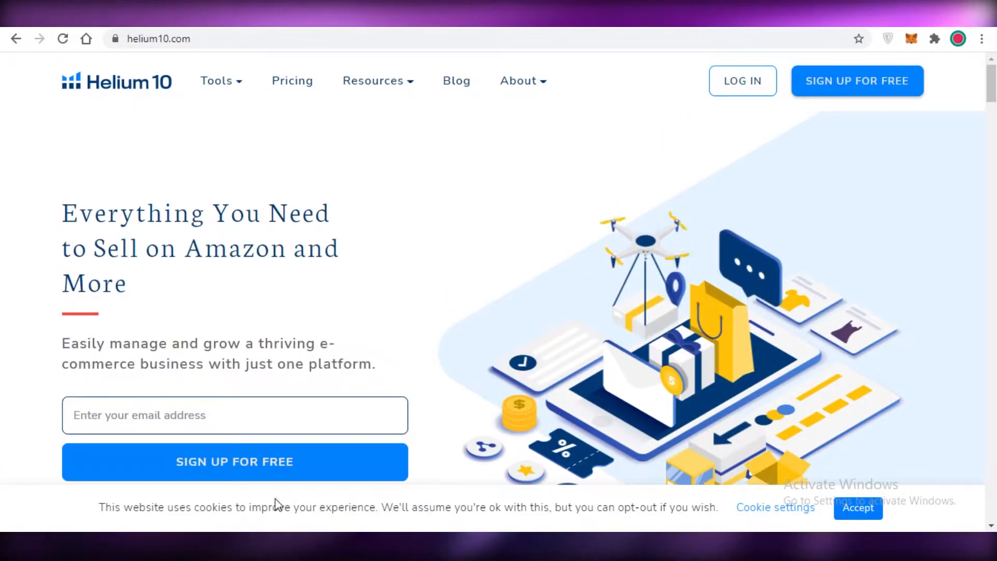
- Check the Helium 10 pricing page and return to the homepage
scroll(down, 3)
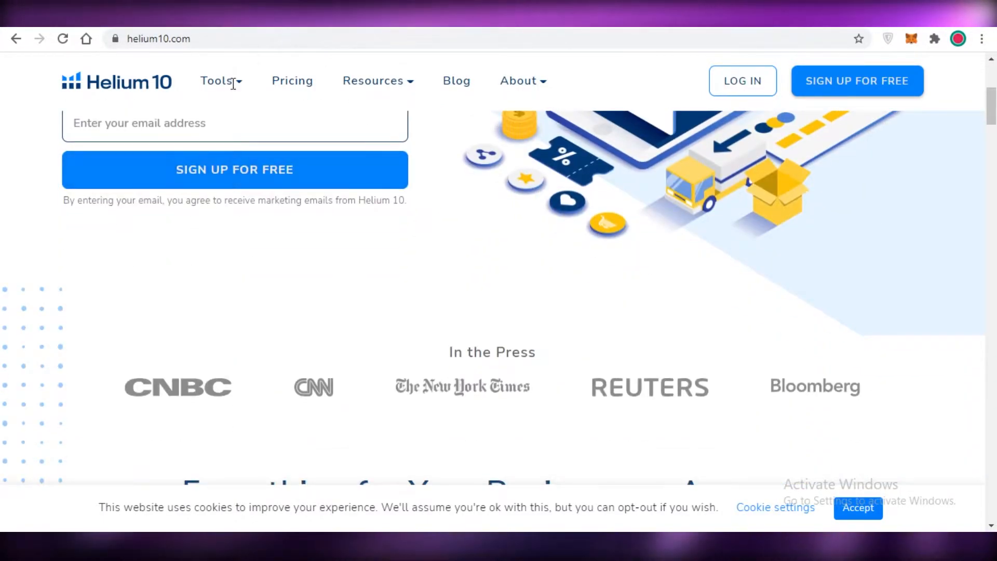
click(292, 81)
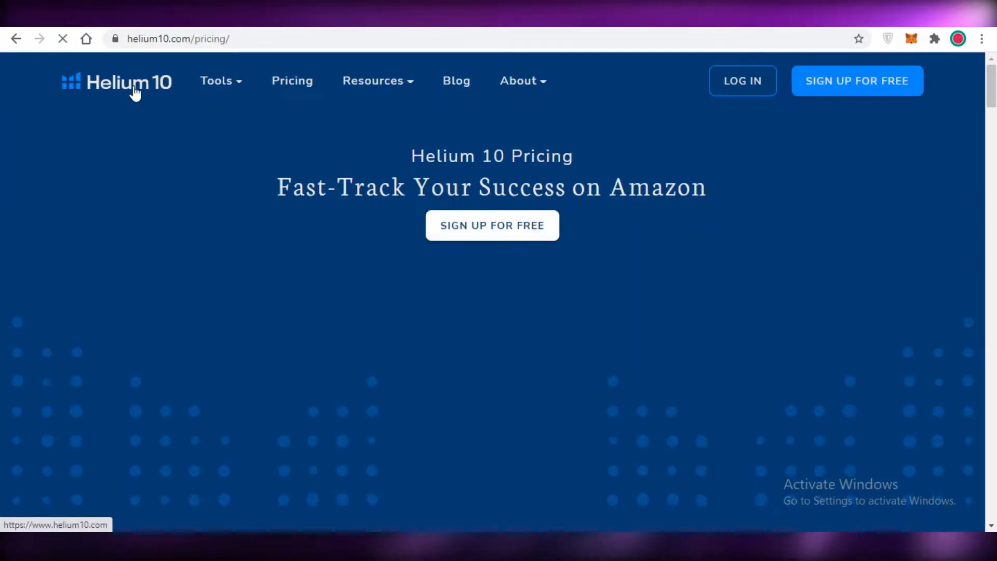
click(127, 81)
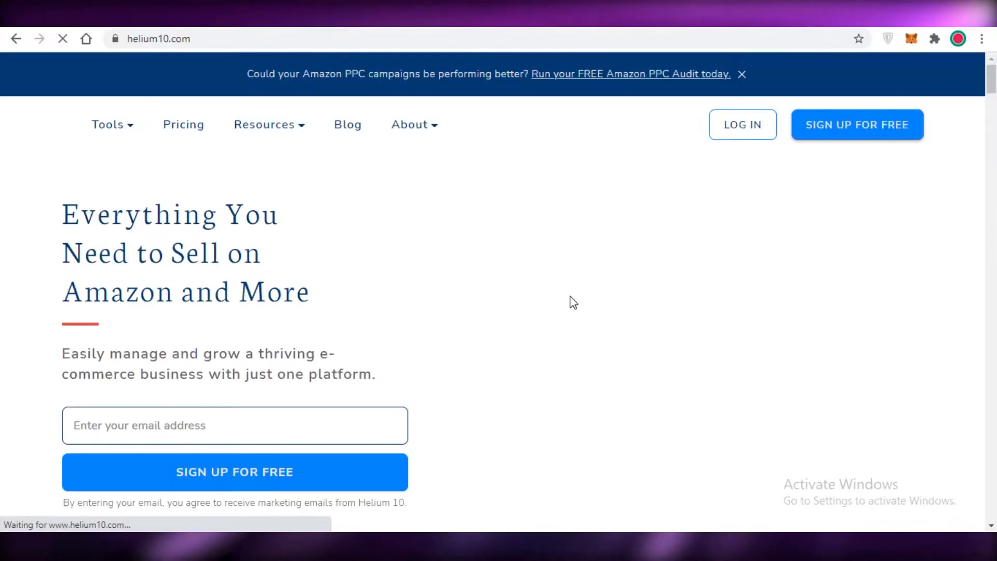
- Scroll down the Helium 10 homepage to review its features and sign-up options
scroll(down, 3)
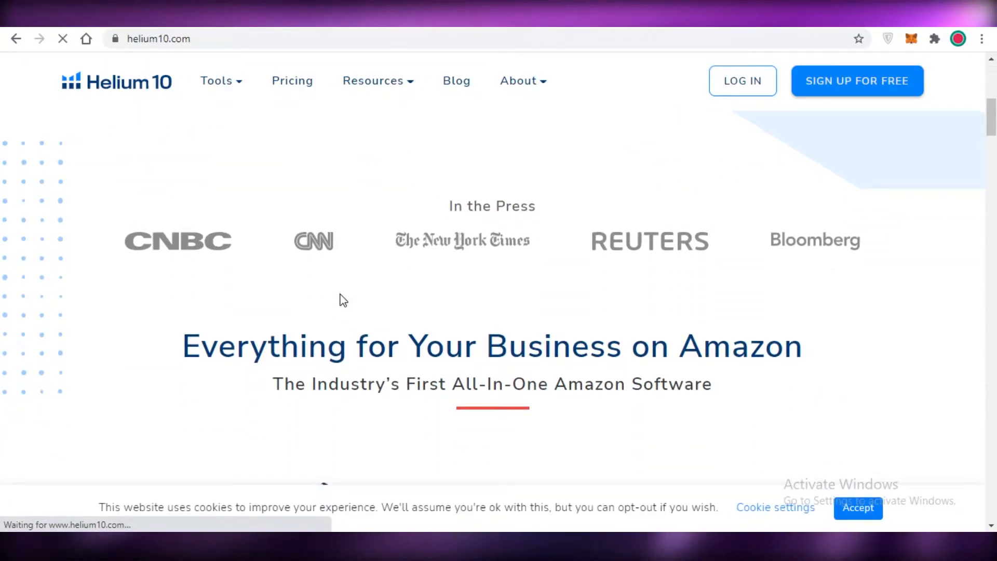
scroll(down, 3)
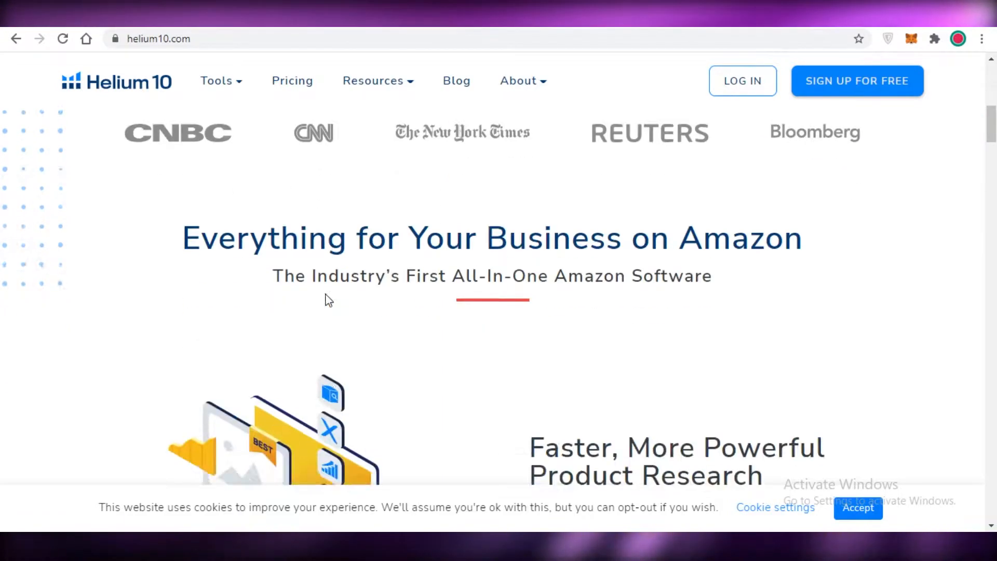
scroll(down, 3)
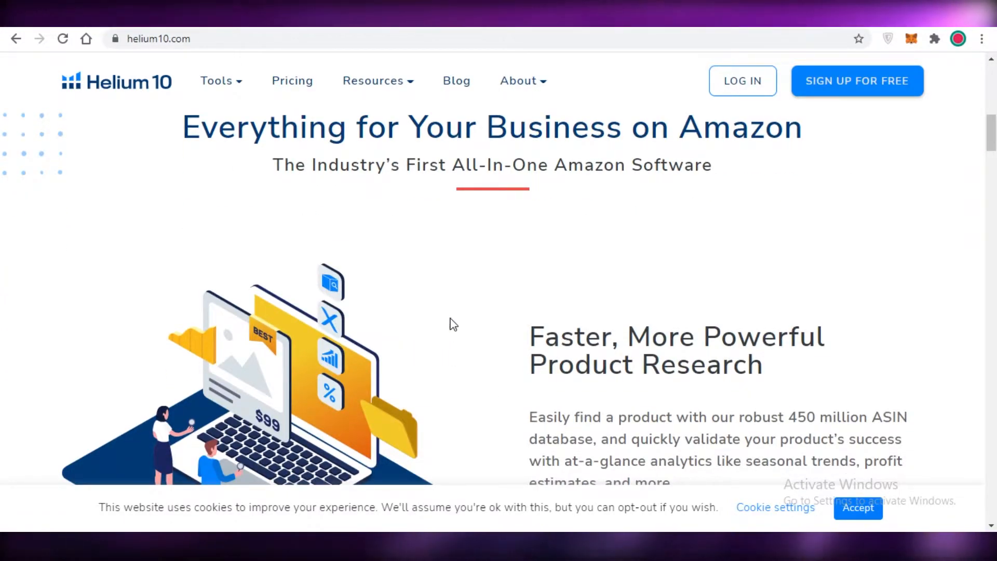
scroll(down, 3)
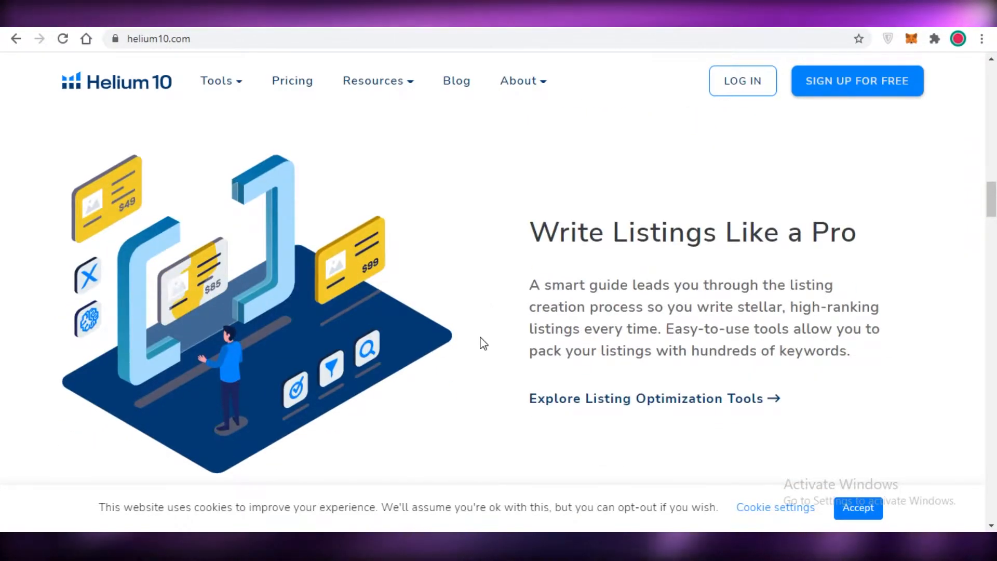
scroll(down, 3)
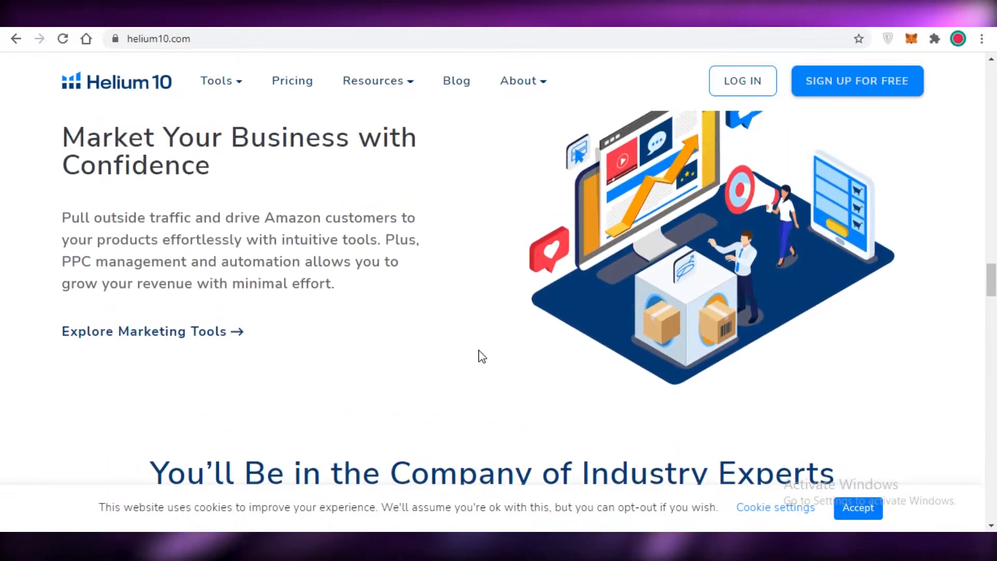
scroll(down, 3)
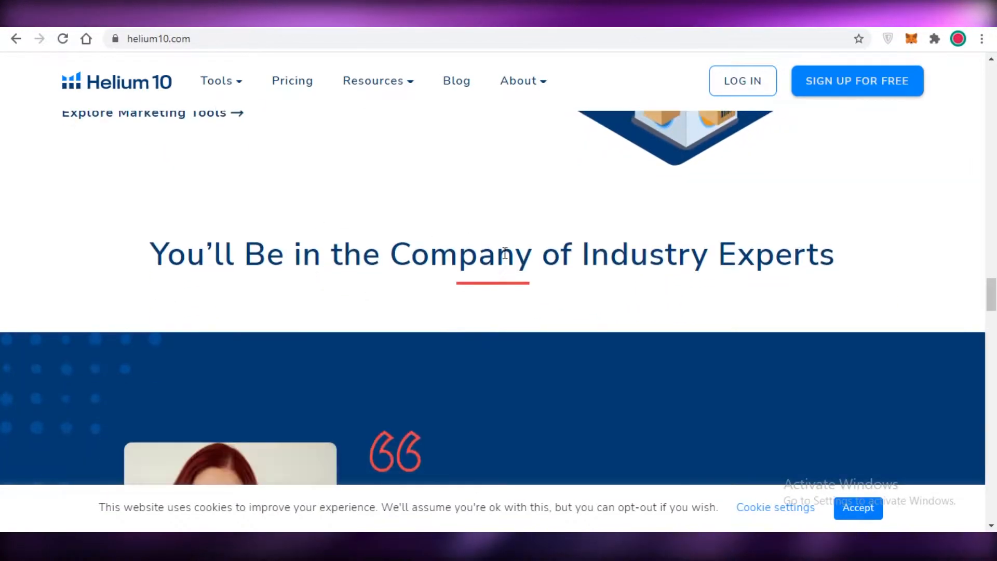
scroll(down, 3)
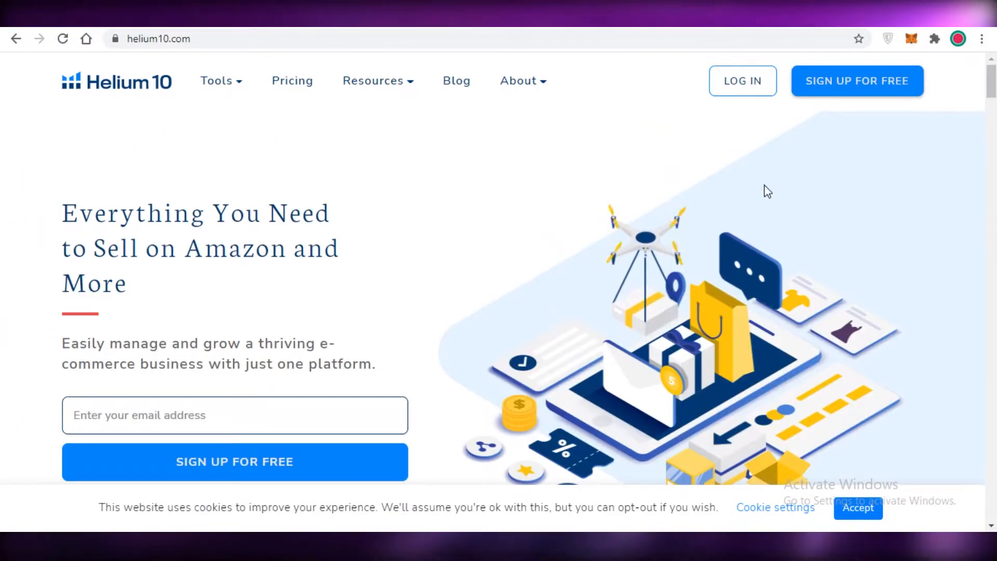
mouse_move(786, 56)
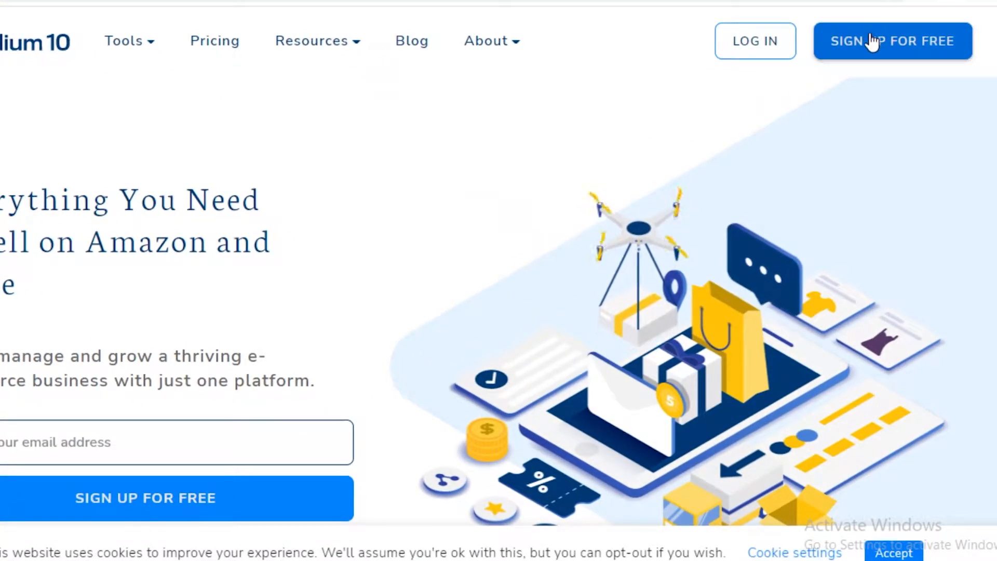
mouse_move(846, 93)
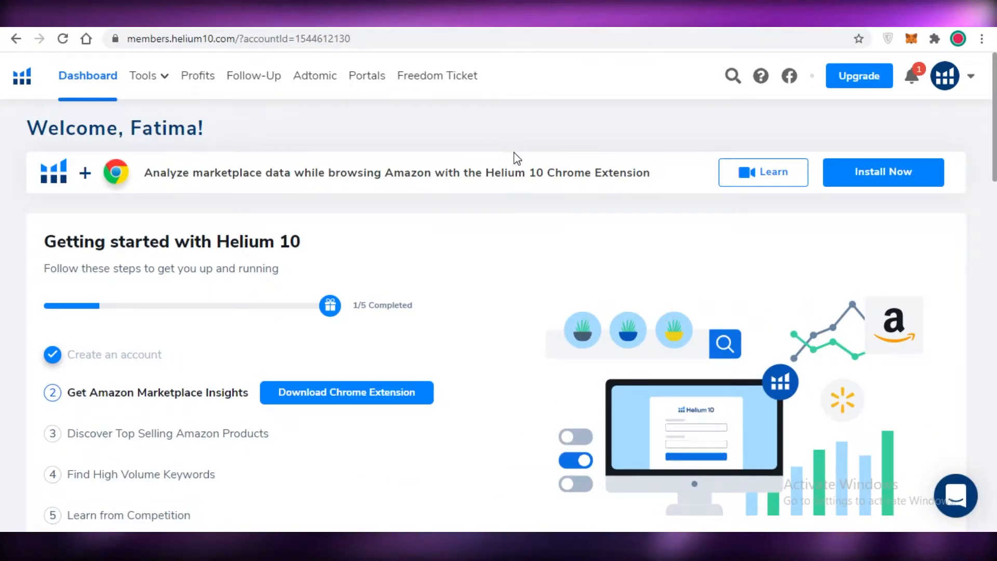
scroll(down, 3)
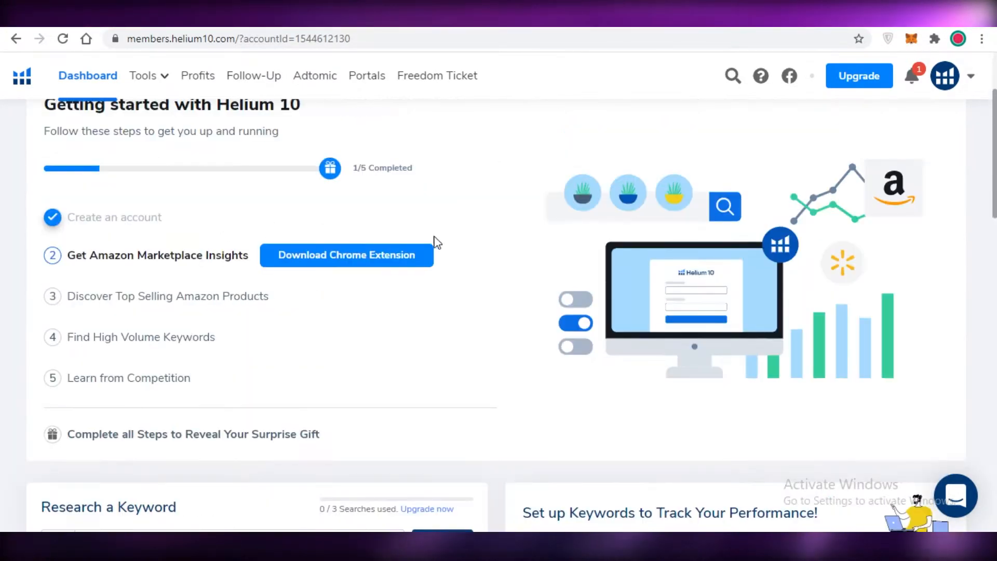
scroll(down, 3)
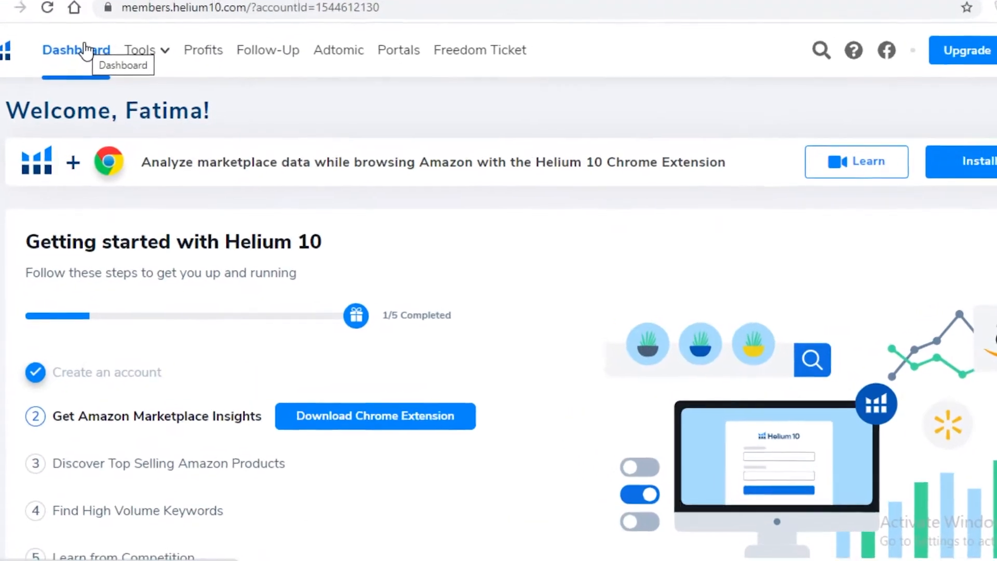
- Browse the Tools list, then open the Profits overview page and read through it
click(138, 48)
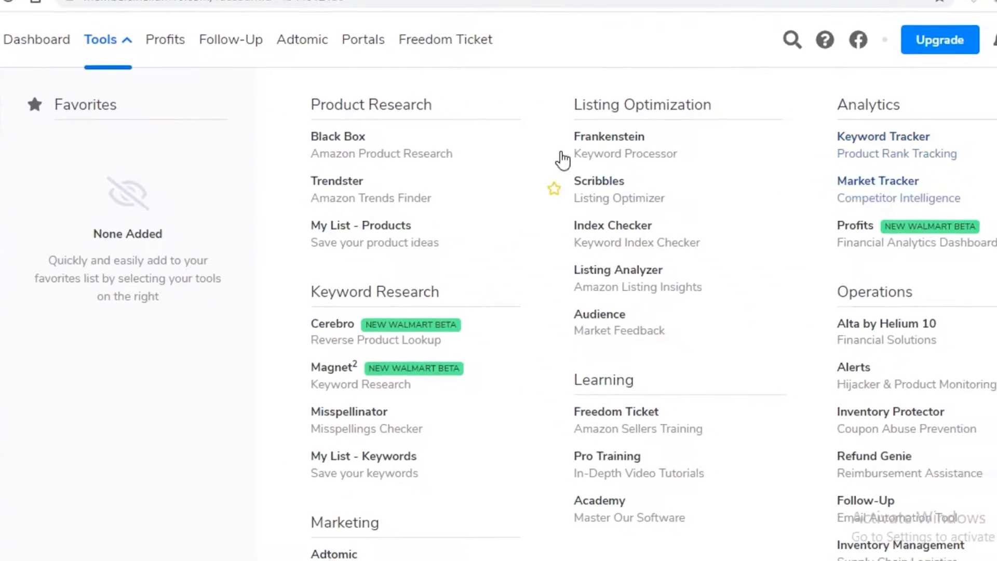
scroll(down, 3)
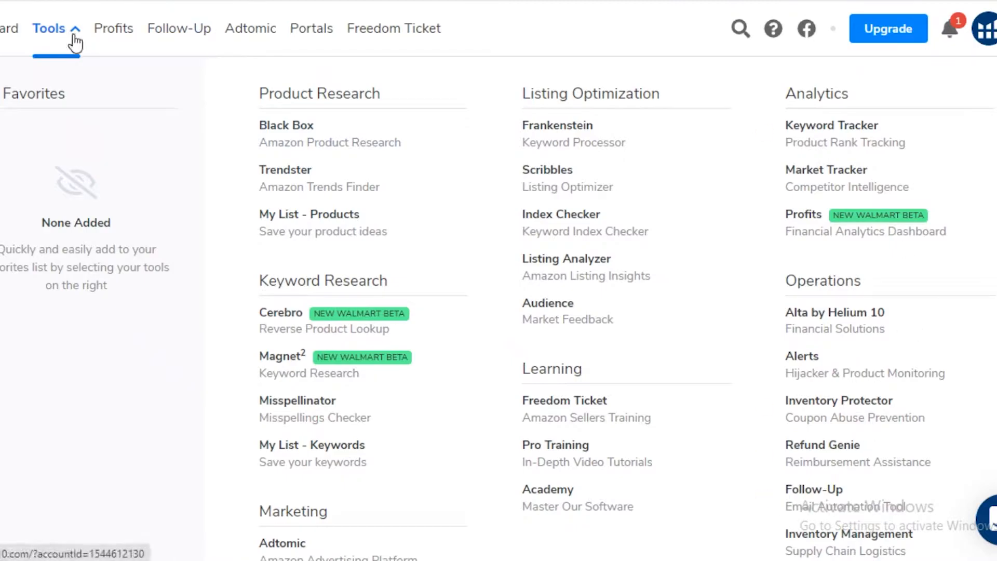
mouse_move(179, 29)
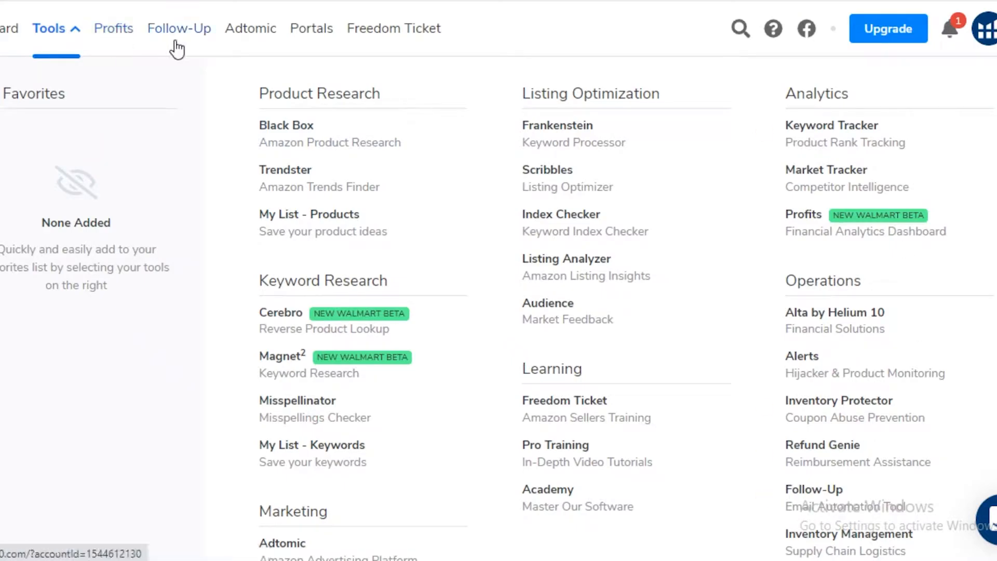
mouse_move(394, 29)
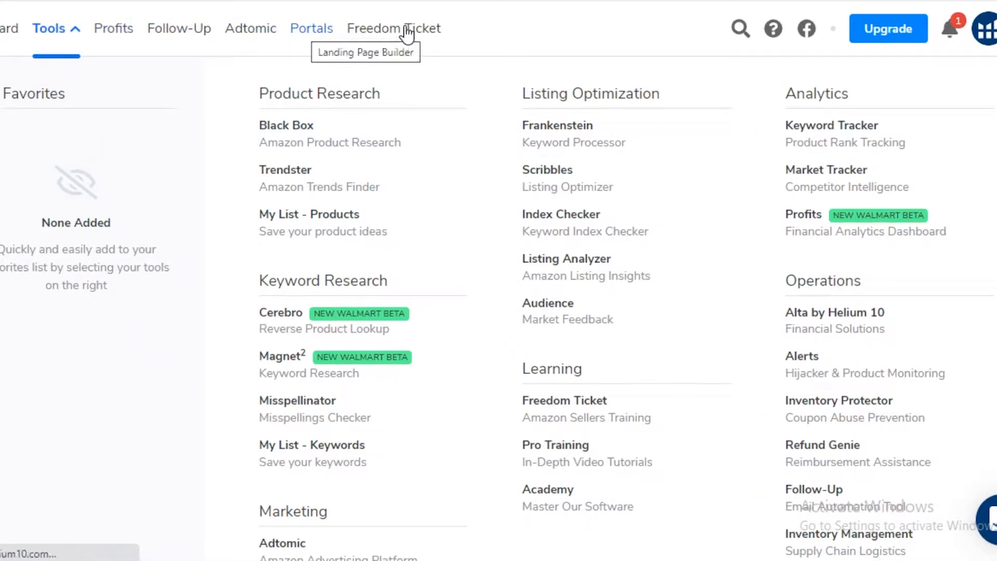
click(803, 214)
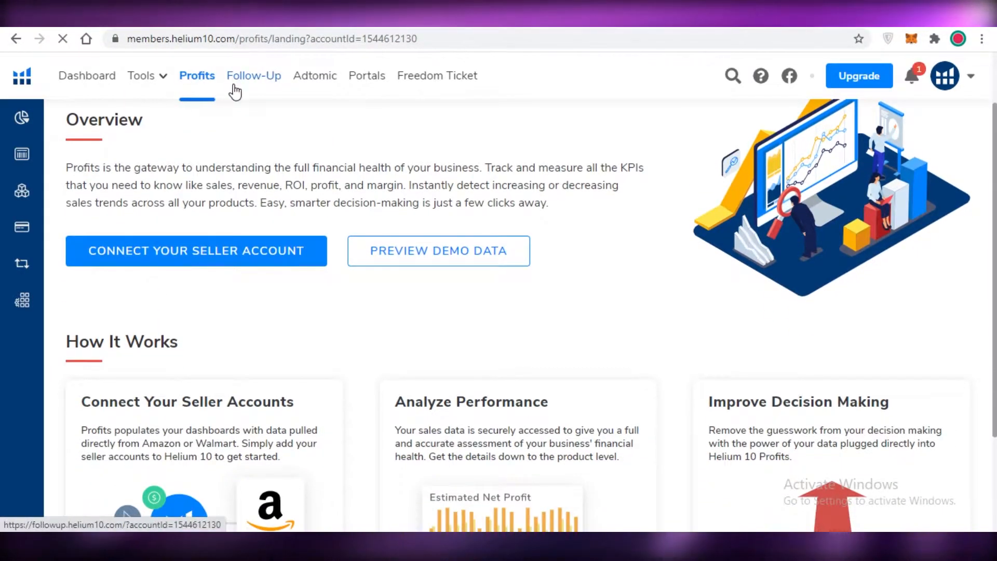
scroll(down, 3)
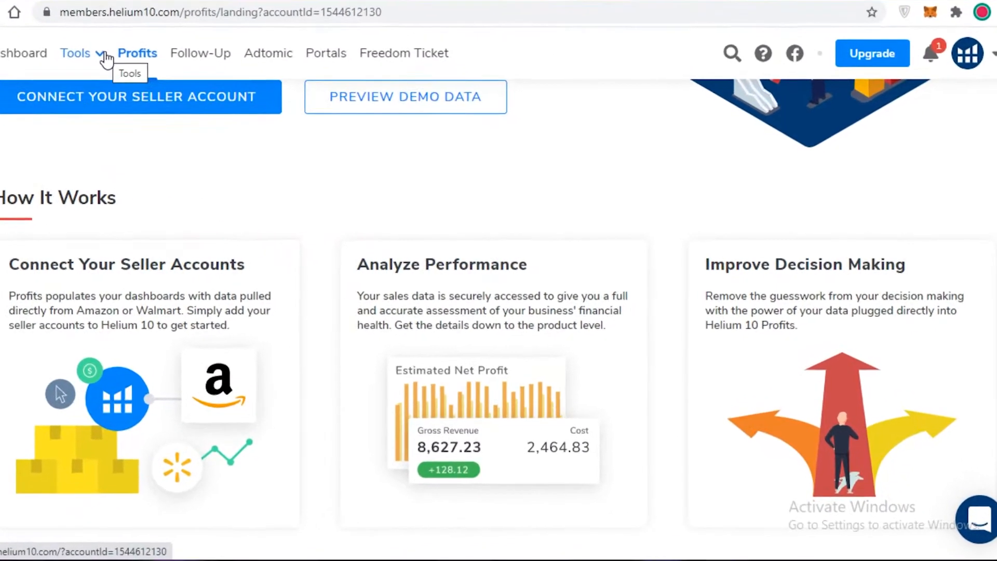
- From the Tools menu, open Black Box under Product Research
click(75, 53)
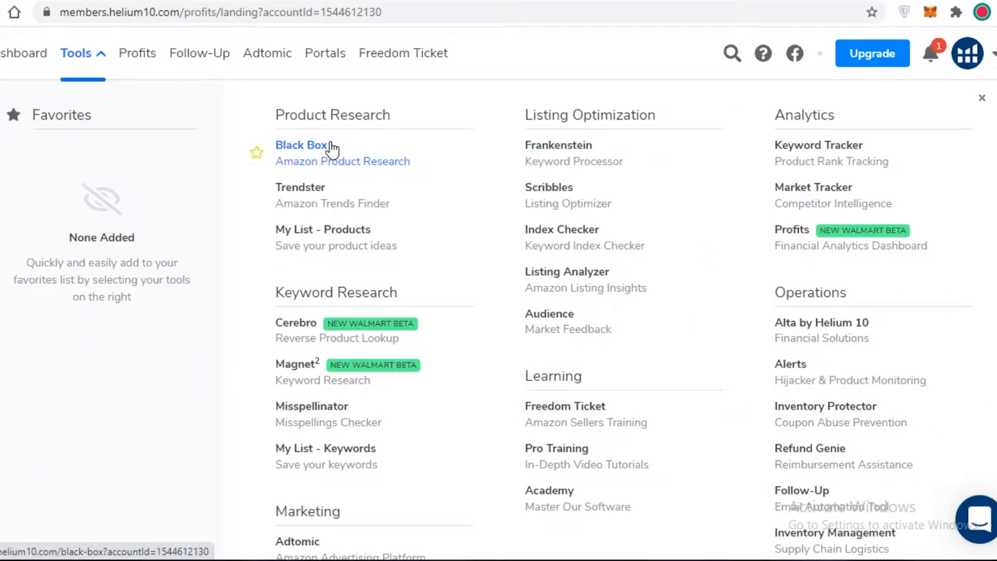
click(301, 145)
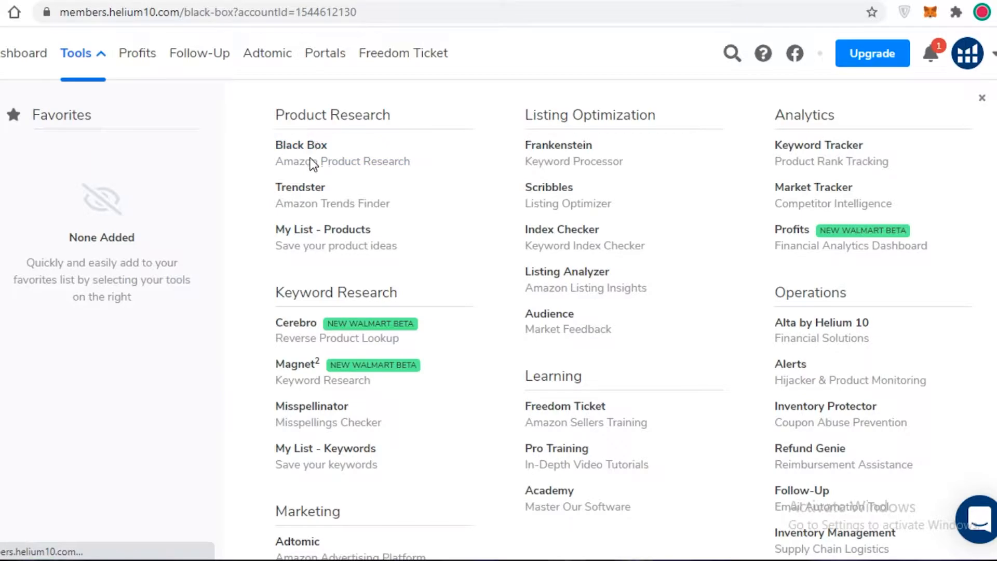
click(302, 146)
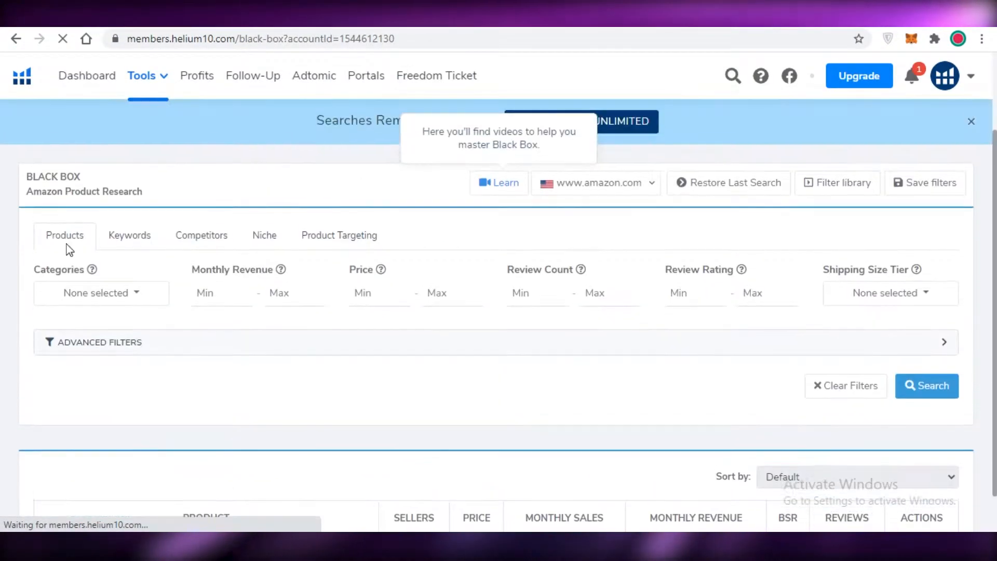
click(100, 293)
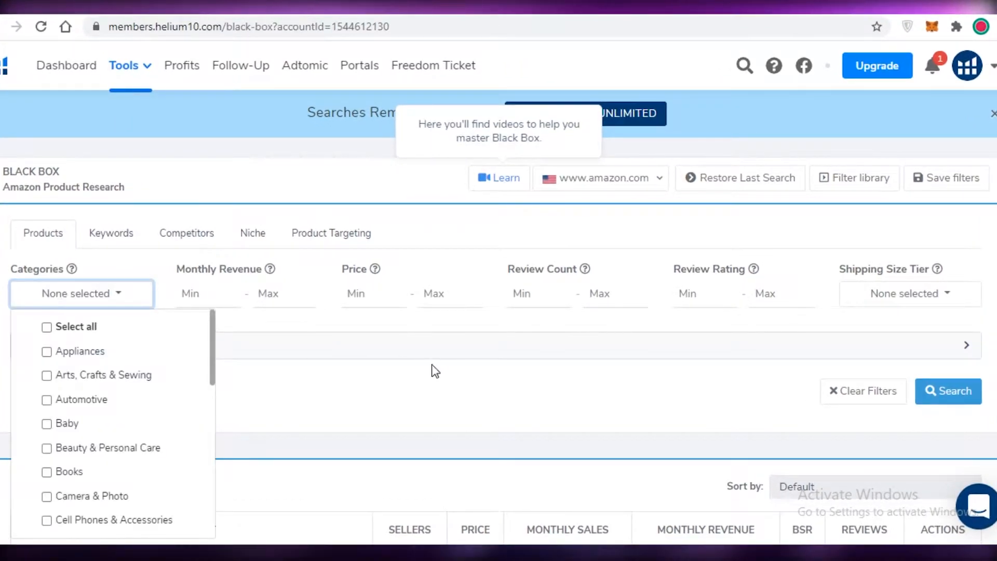
click(81, 293)
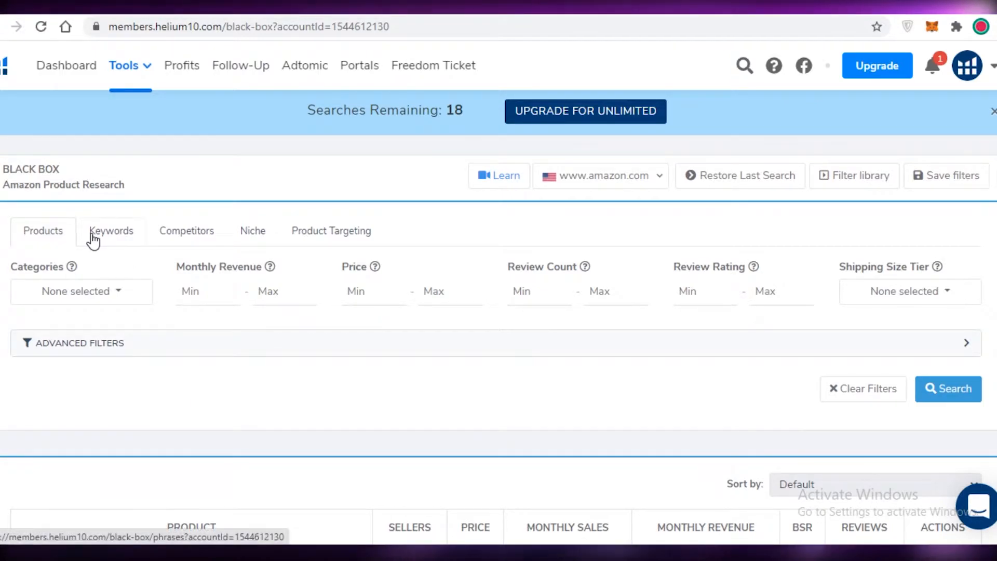
click(81, 291)
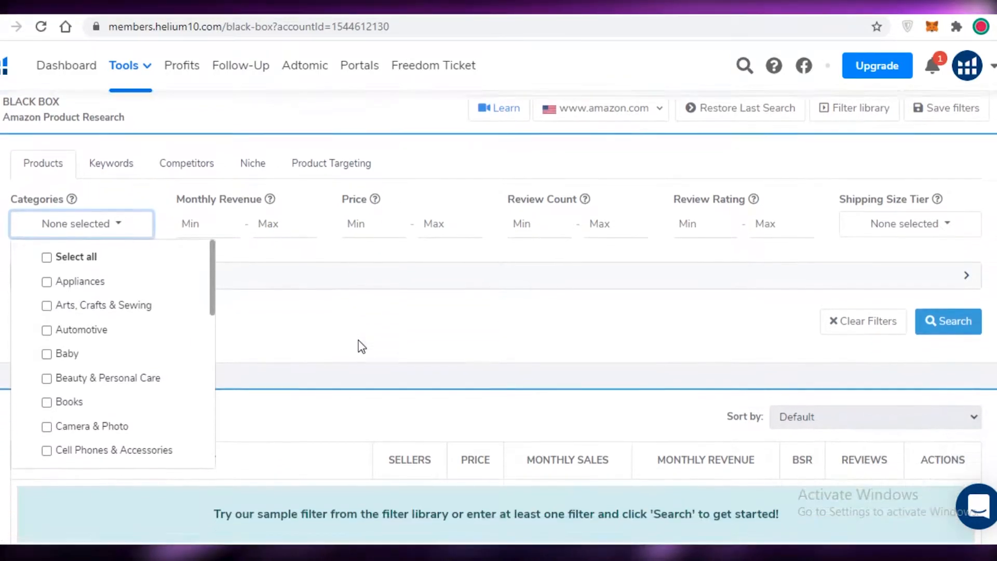
click(81, 214)
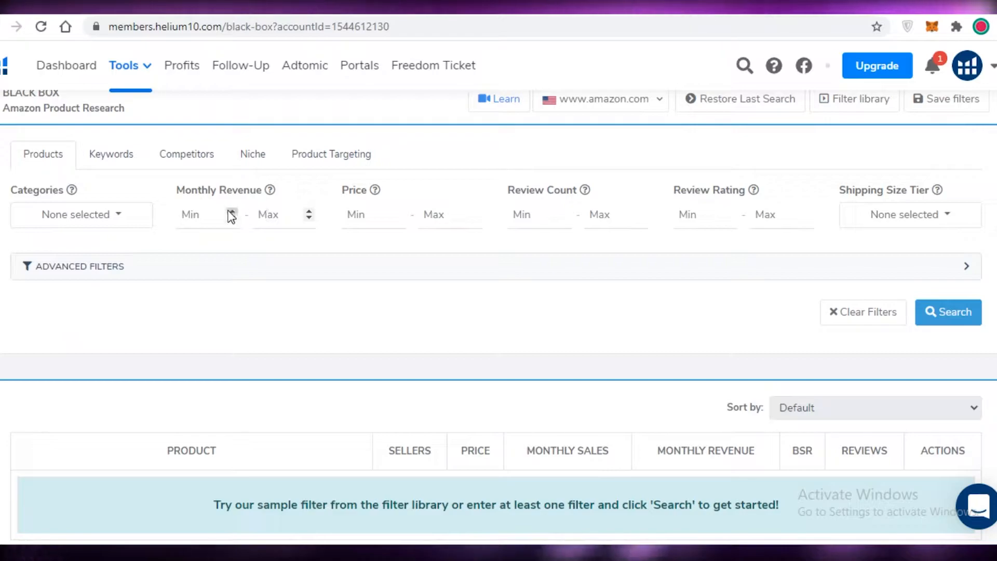
- Set Monthly Revenue Min to 10000 and Price Min to 10
text(50)
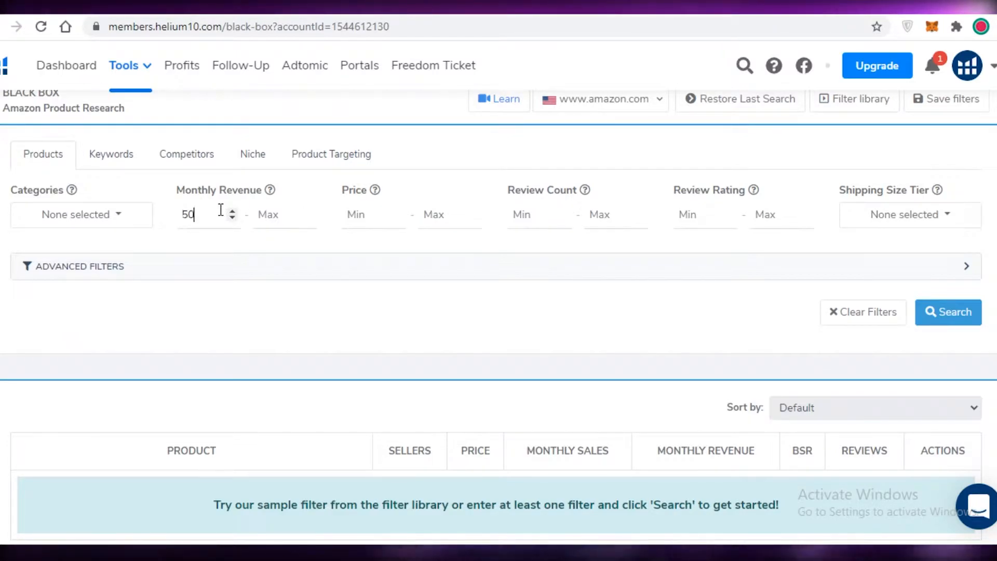
text(500)
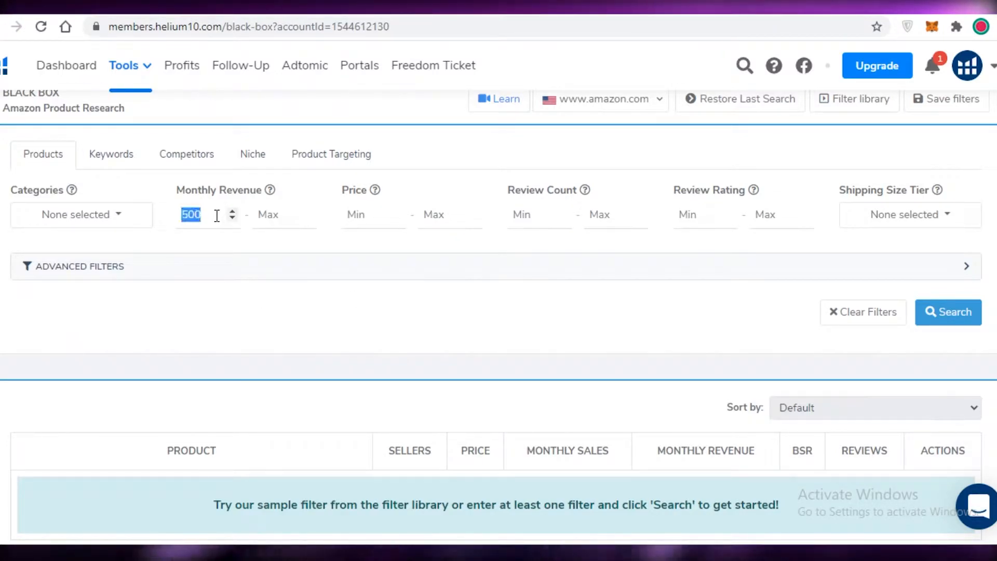
text(10000)
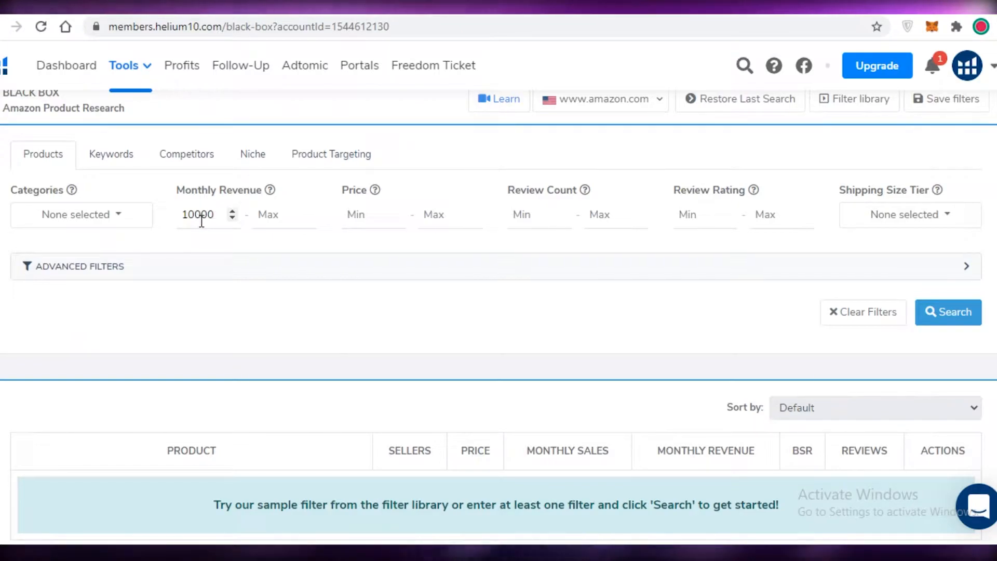
mouse_move(414, 214)
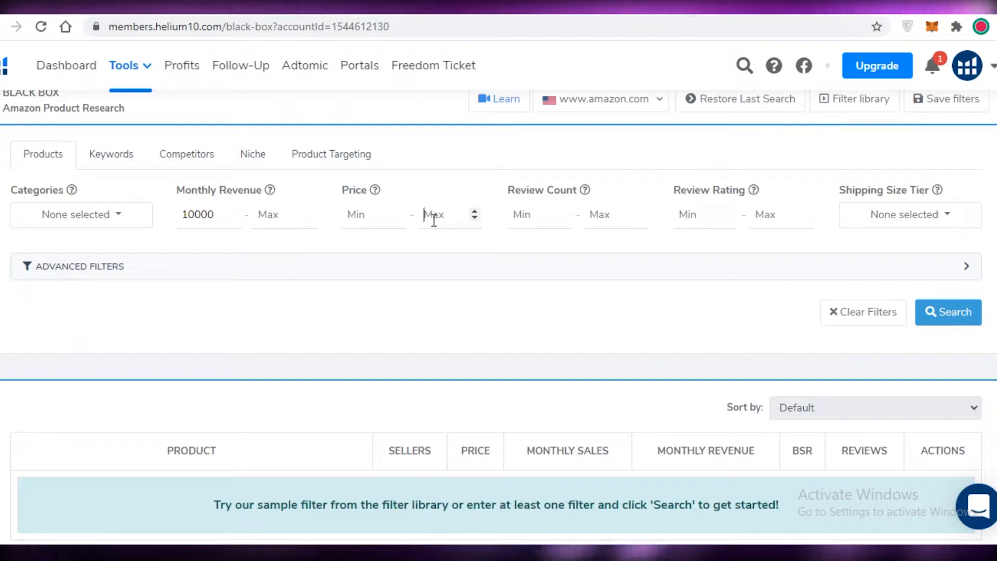
mouse_move(372, 214)
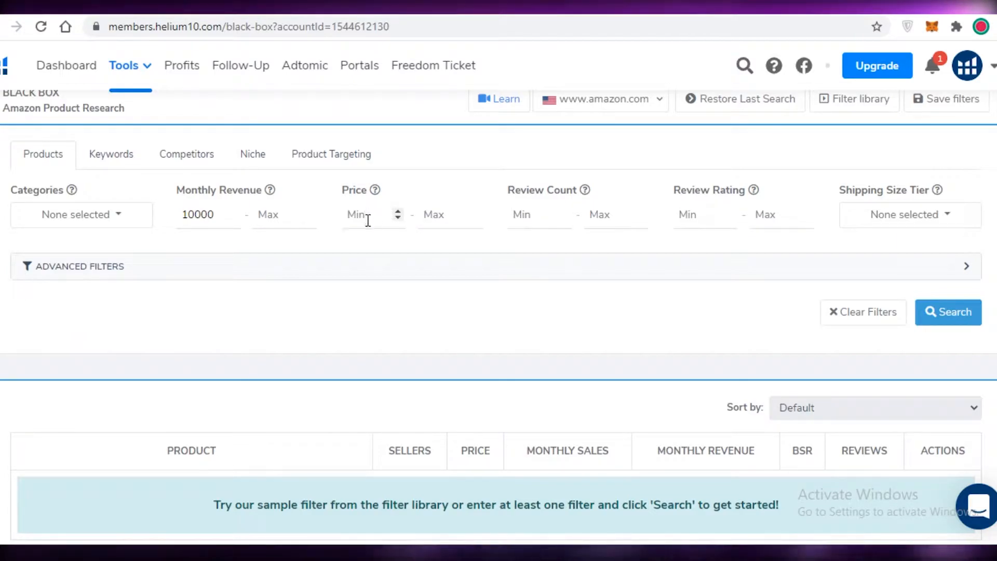
text(10)
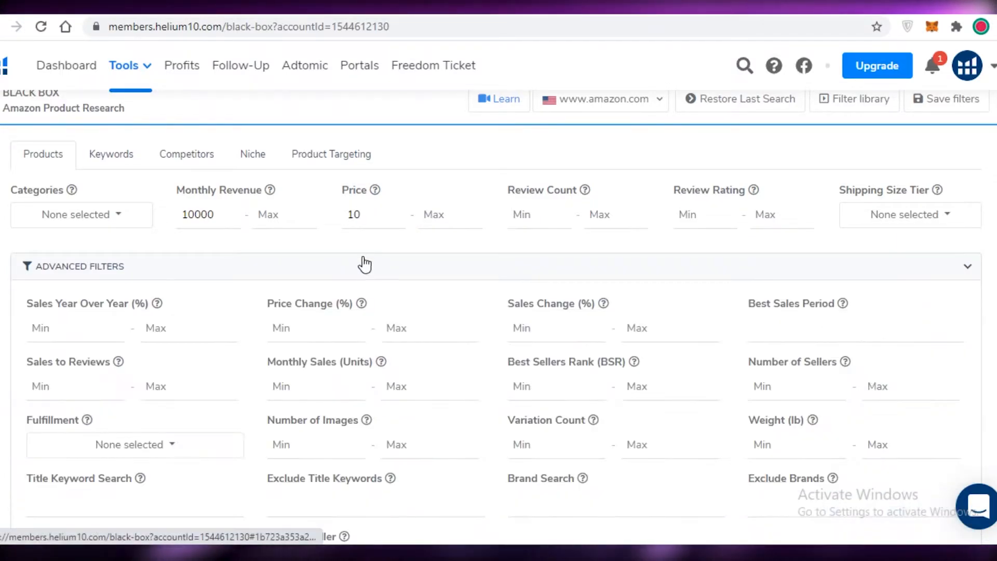
click(73, 266)
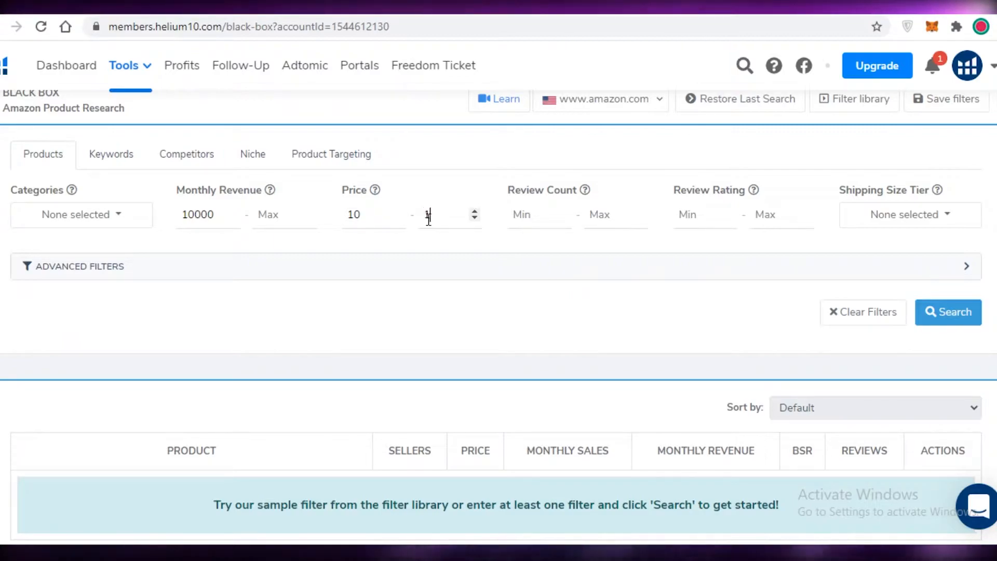
- Set Price Max to 1000 and Review Count Min to 15
text(1000)
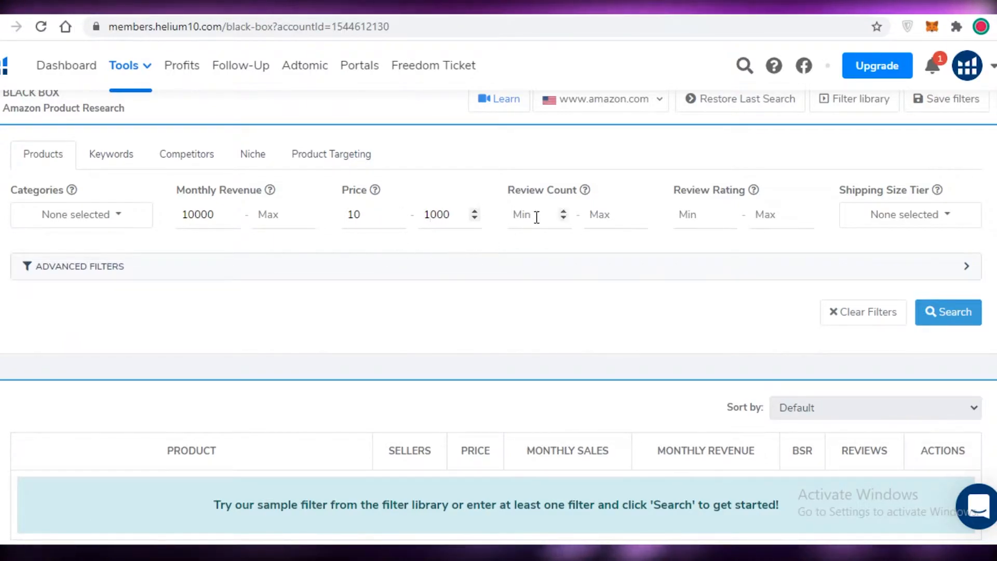
click(528, 214)
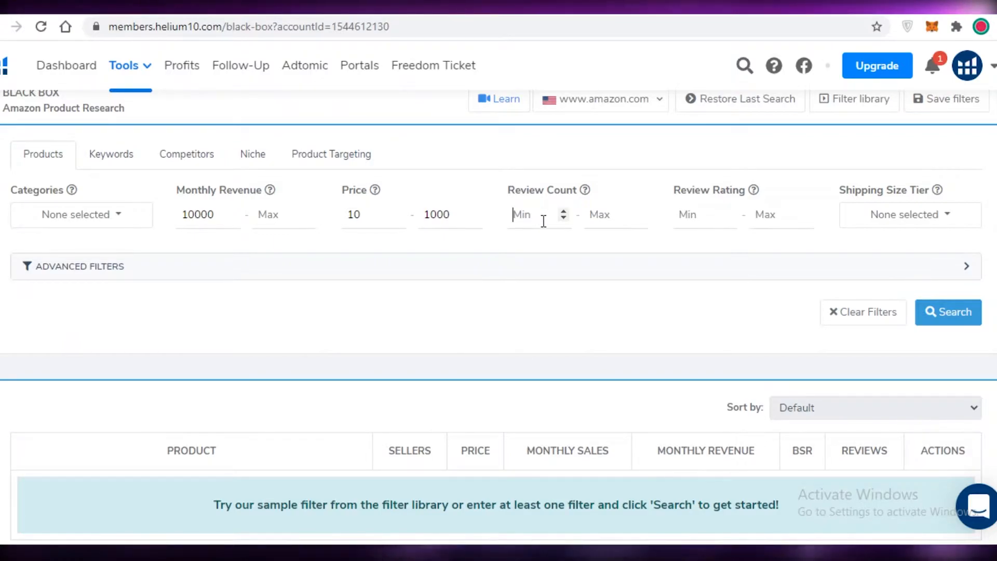
text(15)
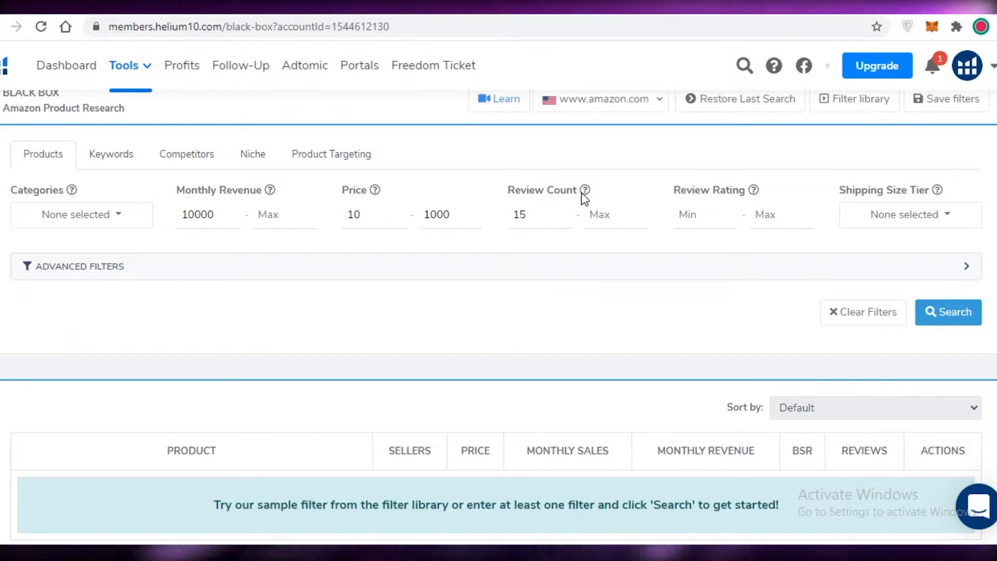
mouse_move(584, 189)
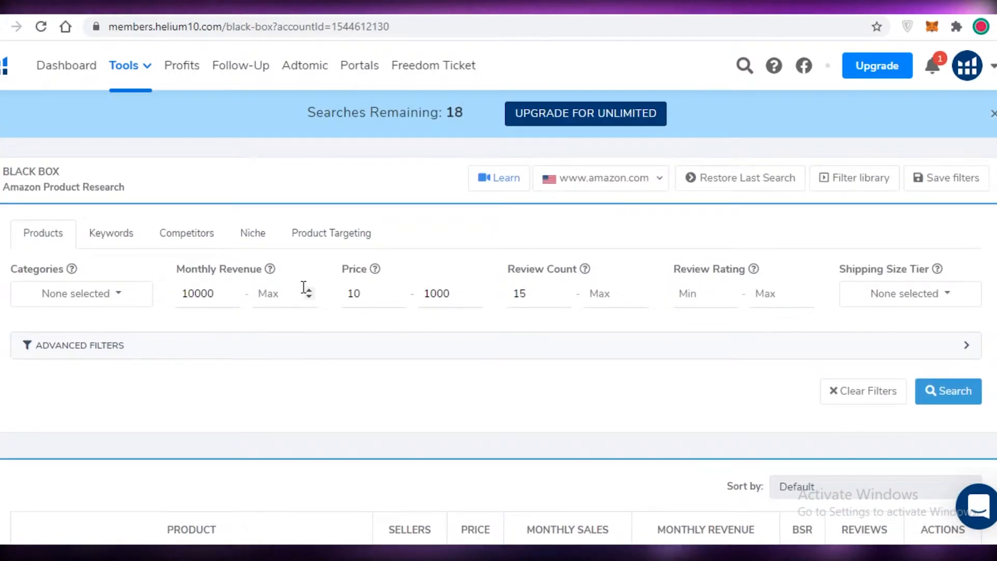
mouse_move(744, 303)
text(4)
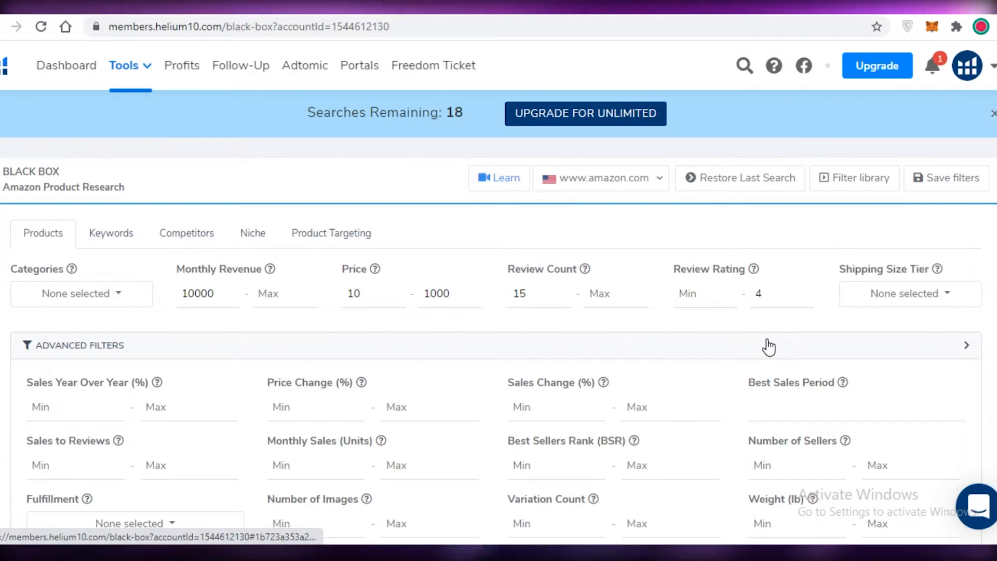
- Collapse the Advanced Filters panel with Review Rating Max set to 4
click(967, 345)
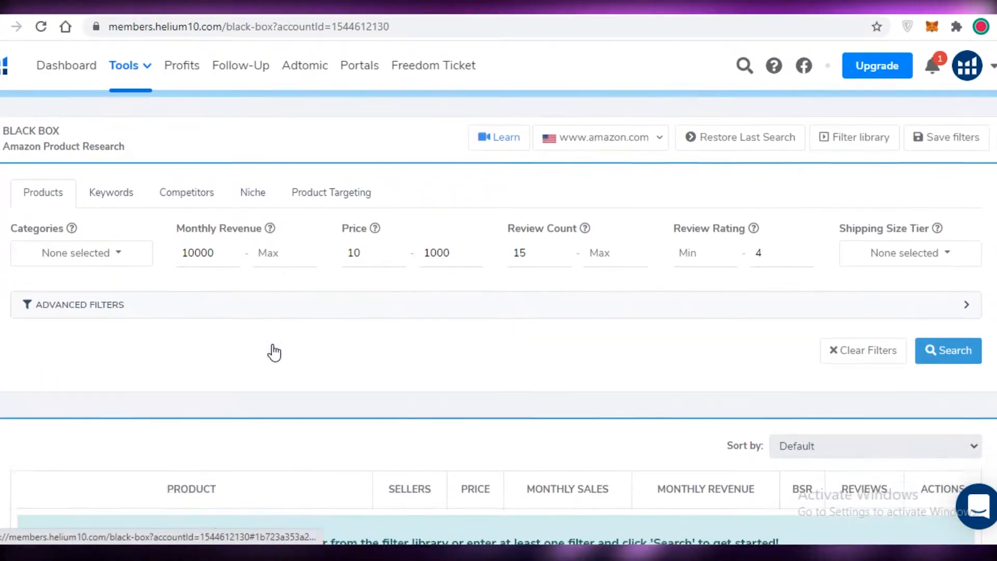
- In Advanced Filters, set Variation Count Max to 3
click(79, 304)
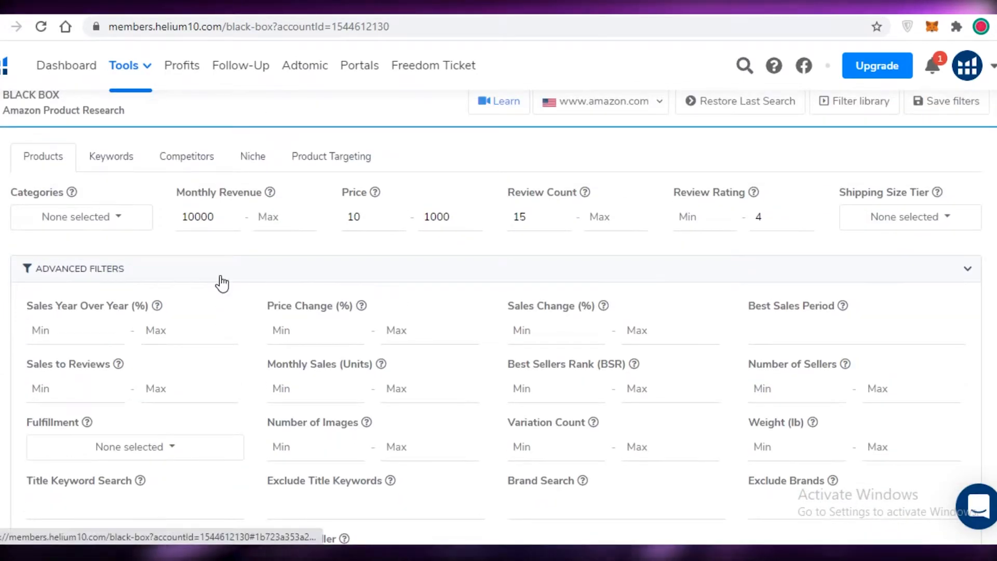
scroll(down, 3)
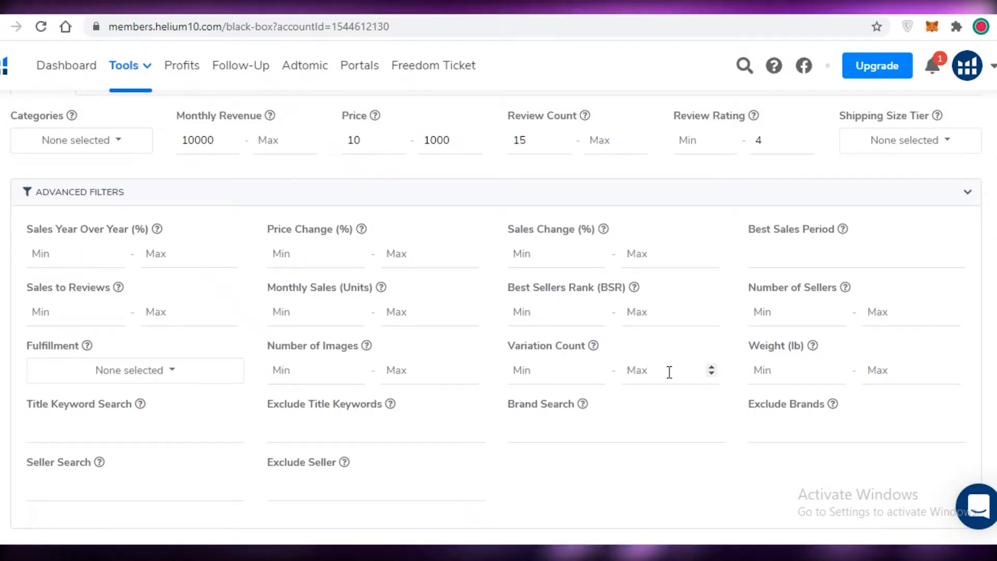
click(637, 370)
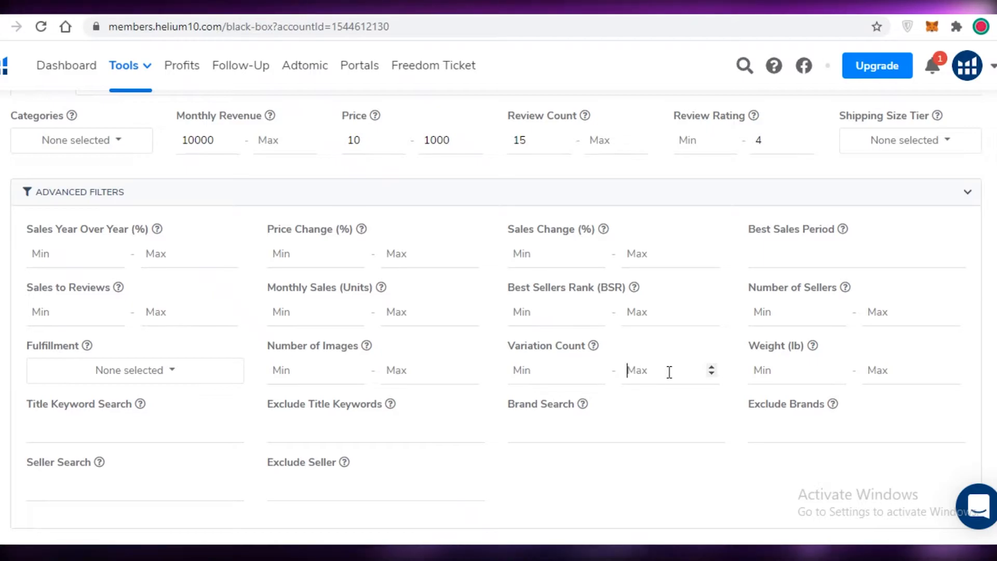
text(3)
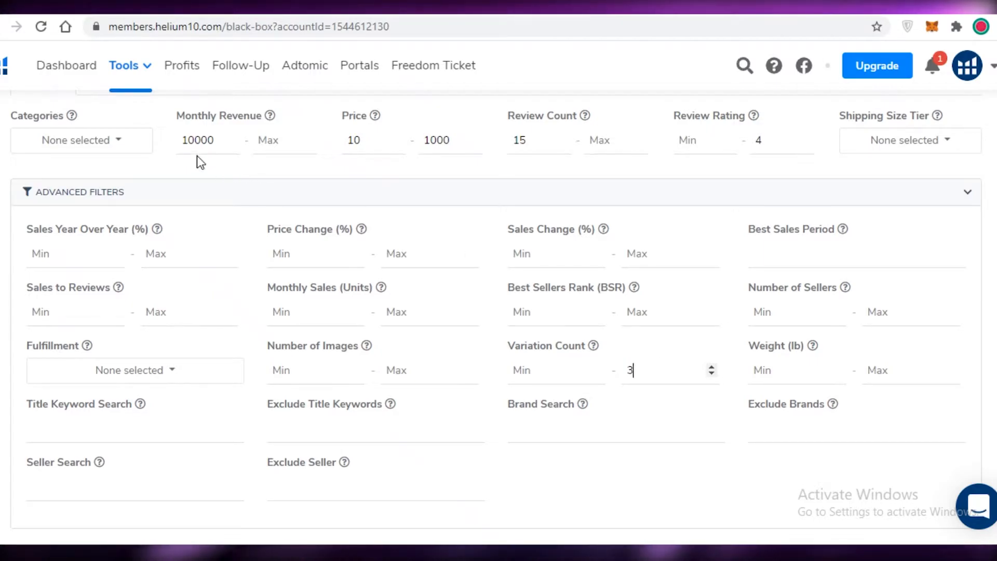
- Set Number of Images Max to 5 in the advanced filters
click(967, 191)
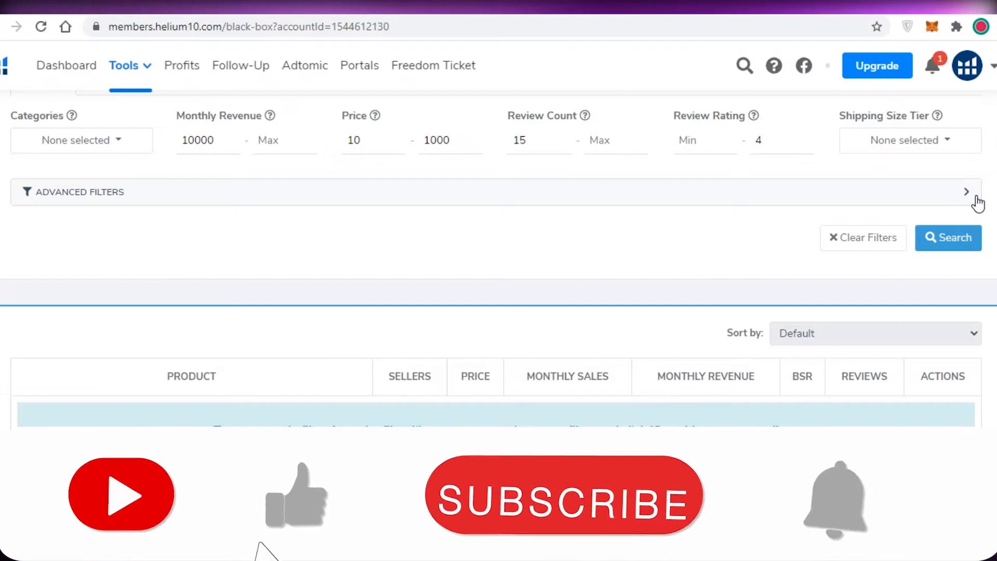
click(967, 191)
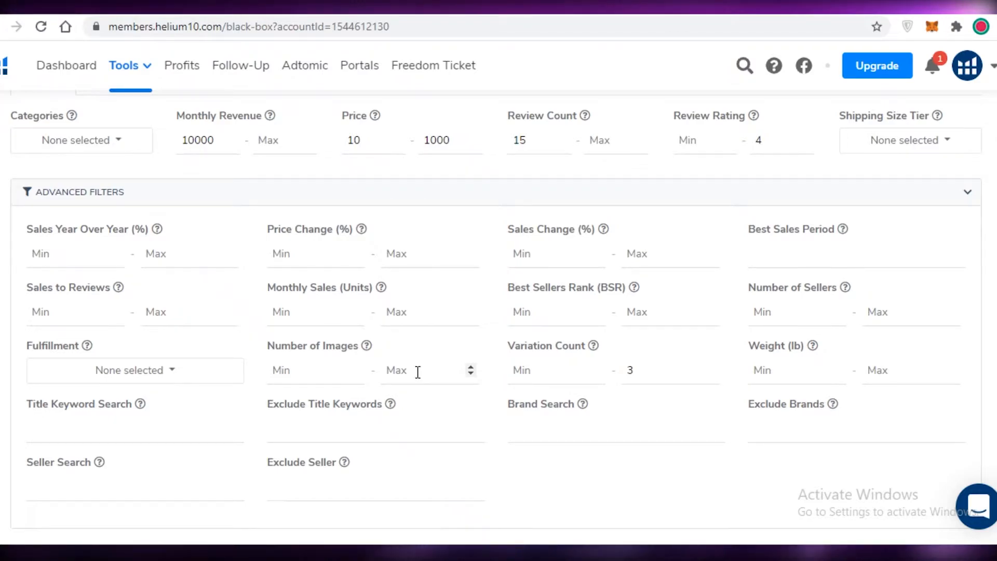
text(5)
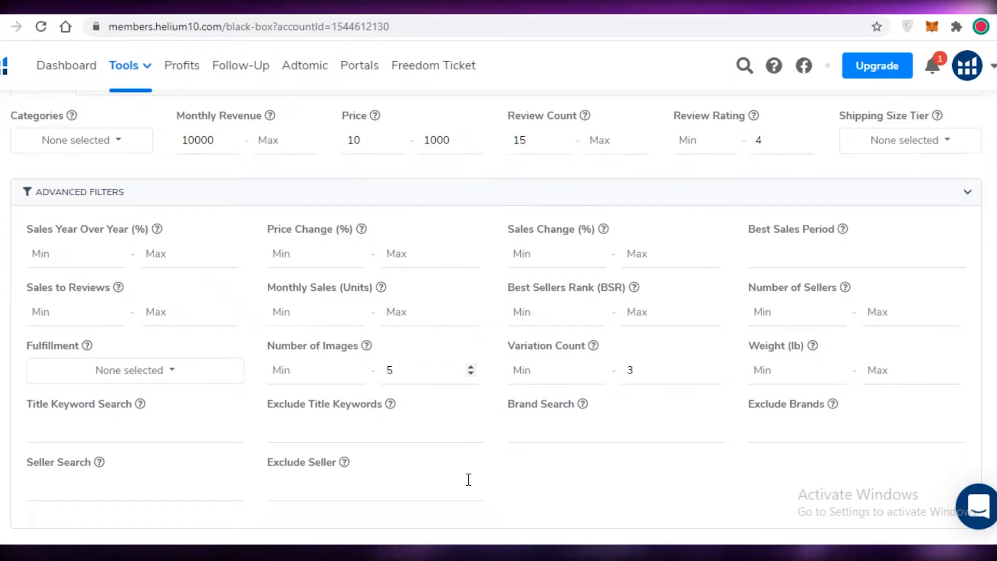
click(420, 370)
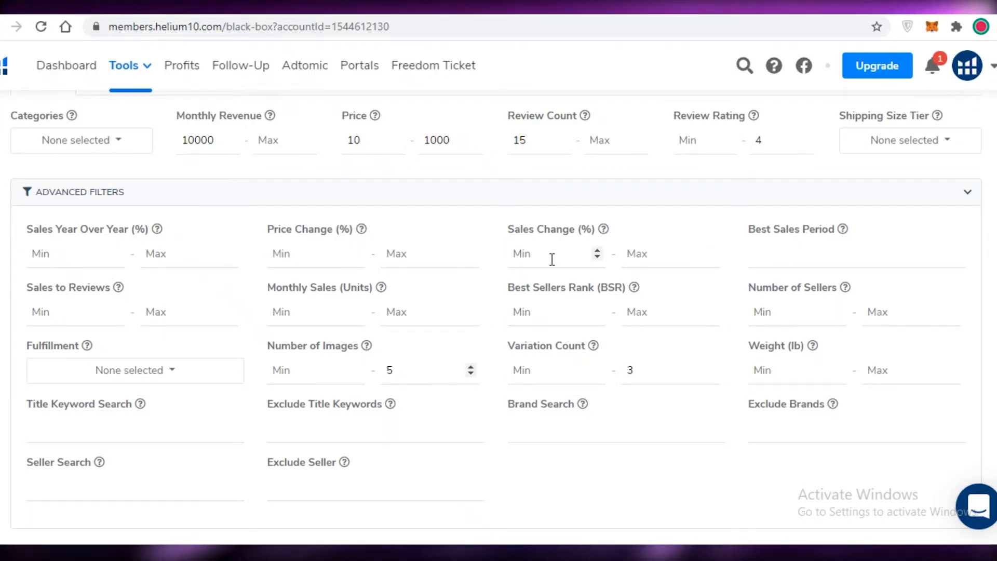
mouse_move(109, 234)
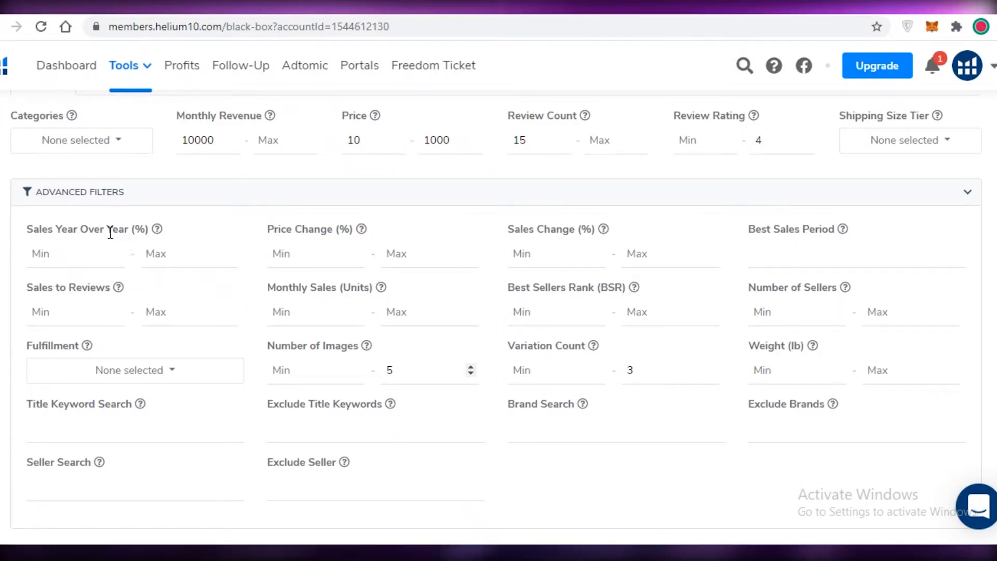
- Run the Black Box search and scroll through the 200+ matching products
scroll(down, 3)
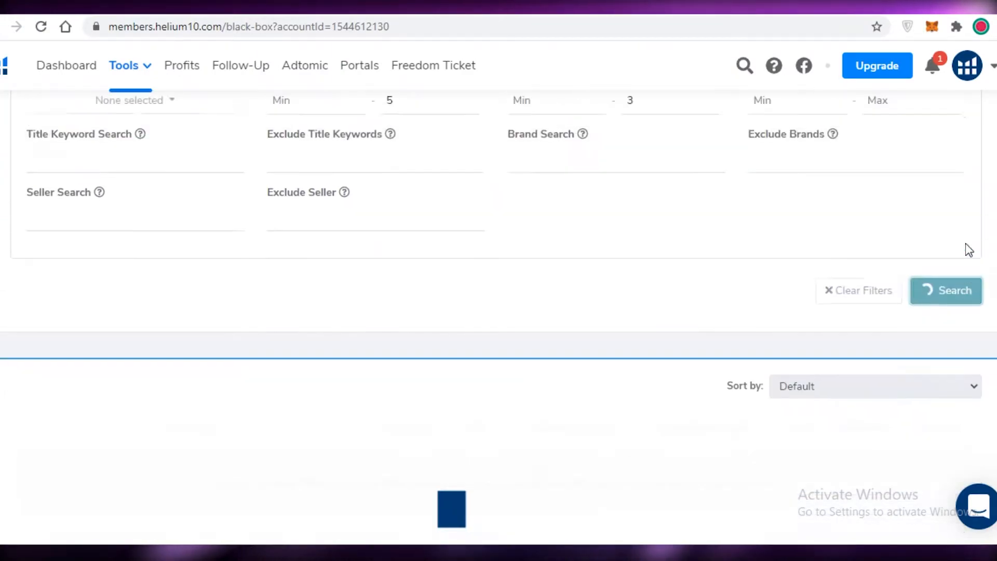
click(945, 291)
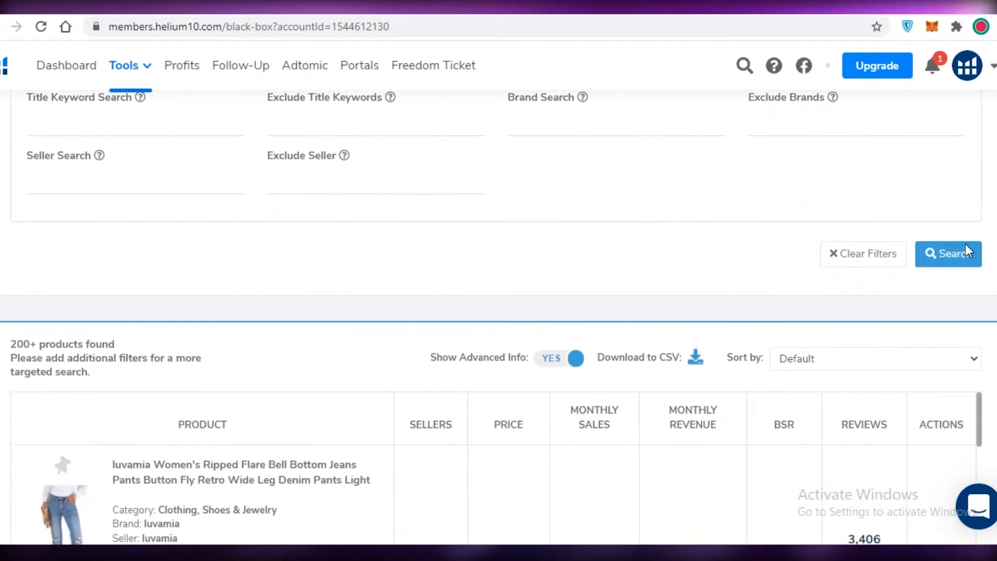
scroll(down, 3)
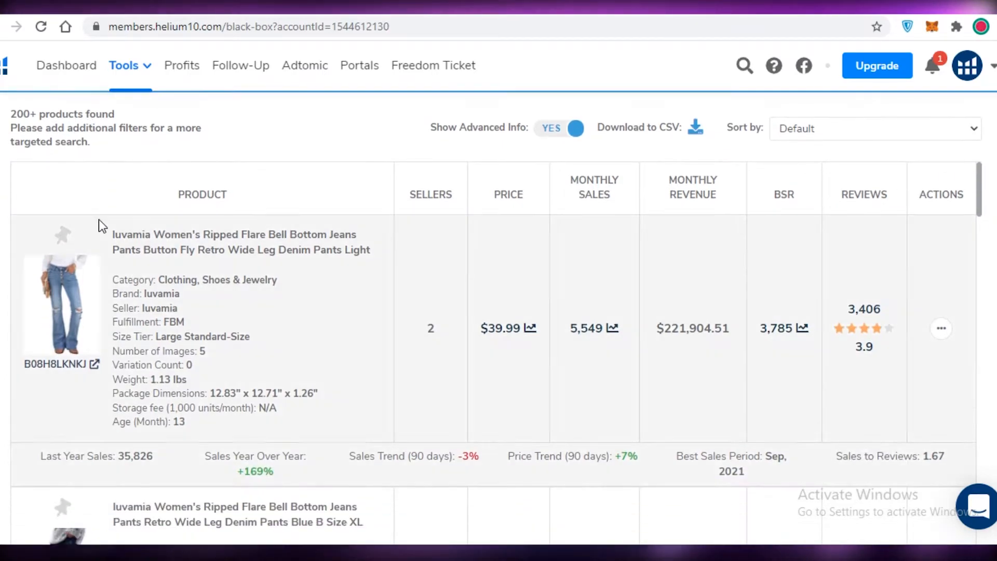
scroll(down, 3)
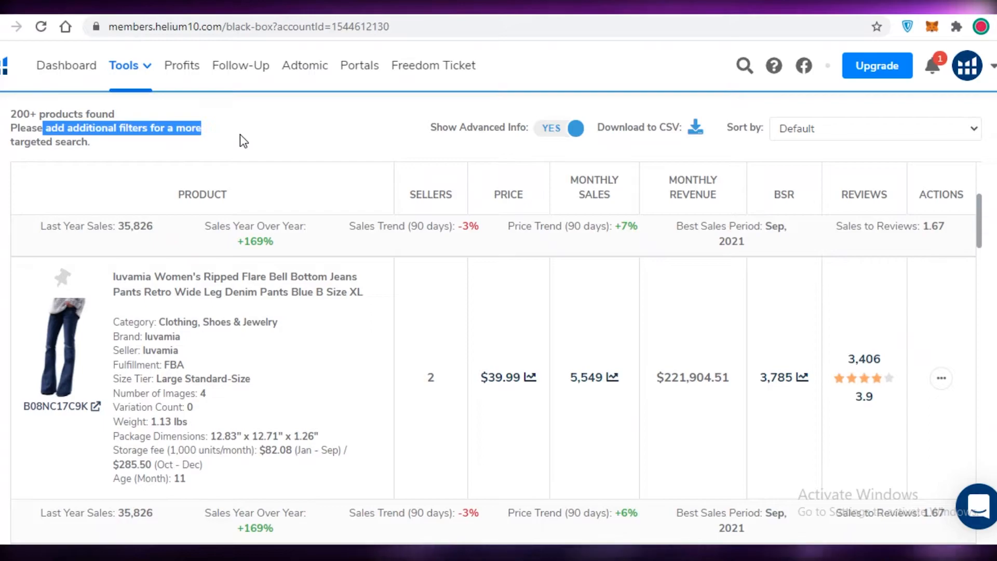
scroll(down, 3)
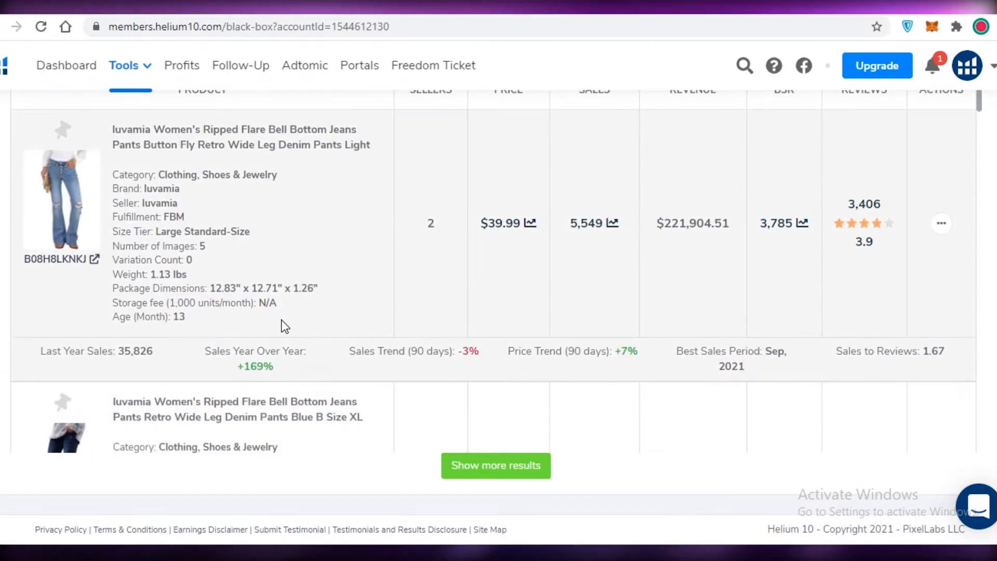
scroll(up, 3)
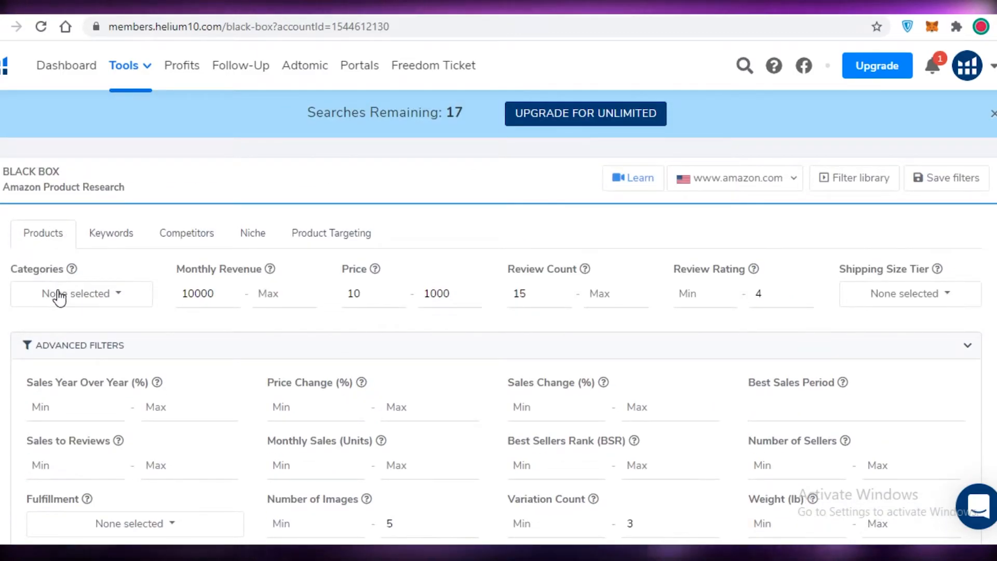
mouse_move(60, 296)
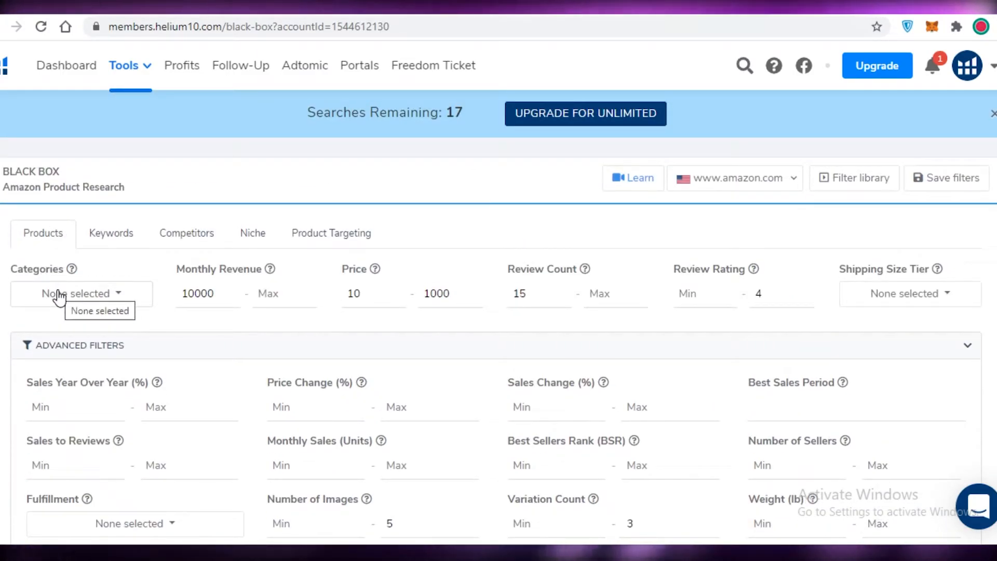
click(81, 293)
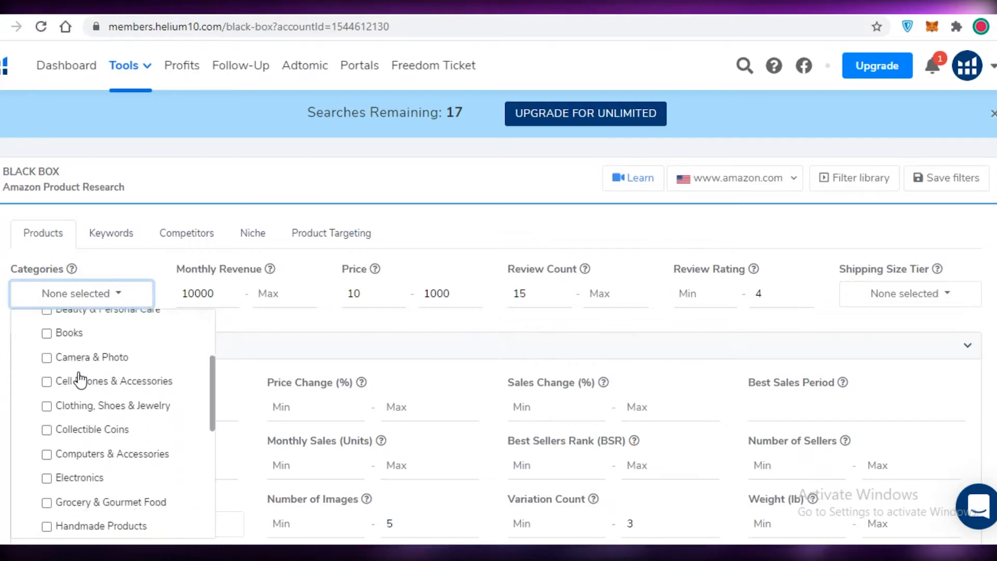
scroll(down, 3)
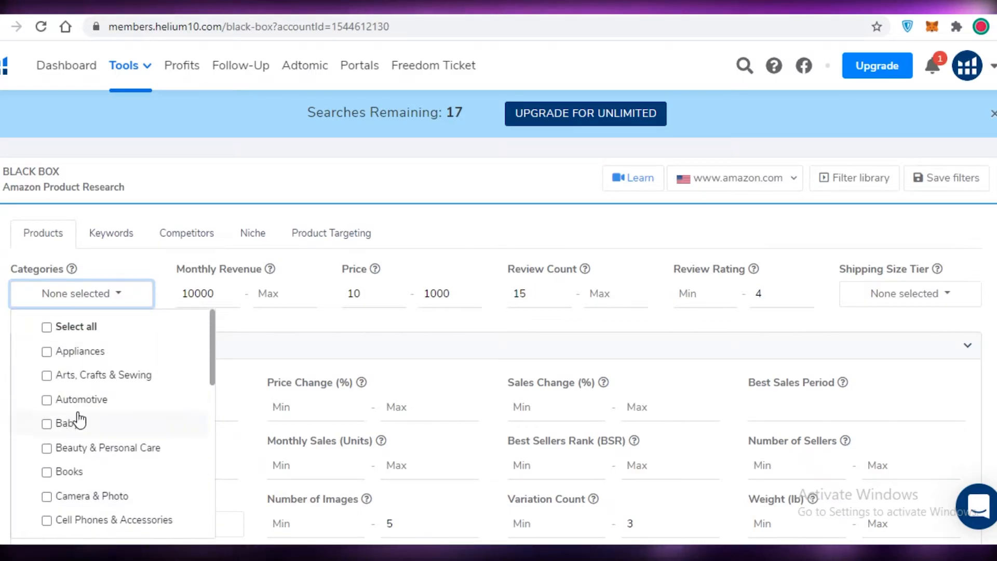
scroll(down, 3)
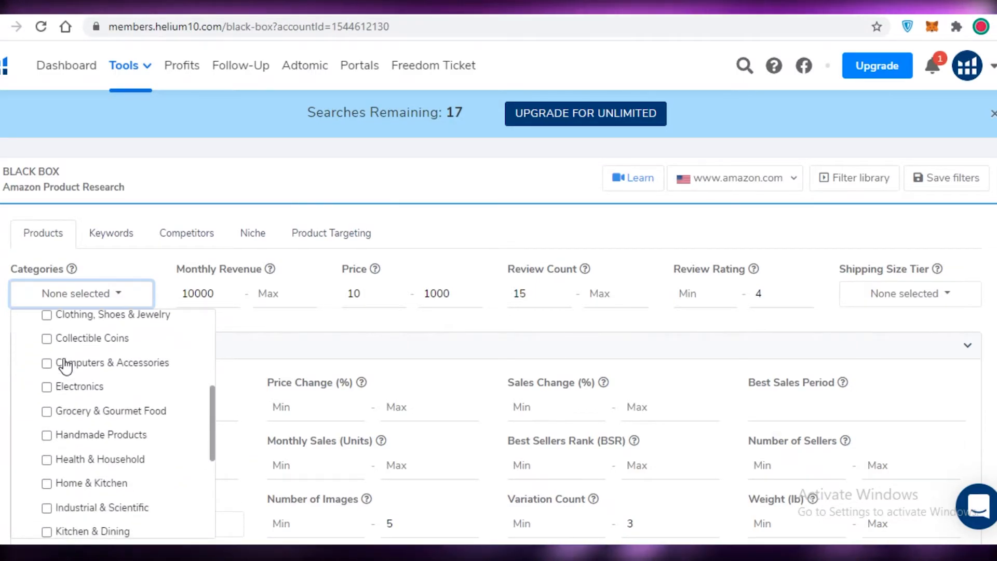
scroll(down, 3)
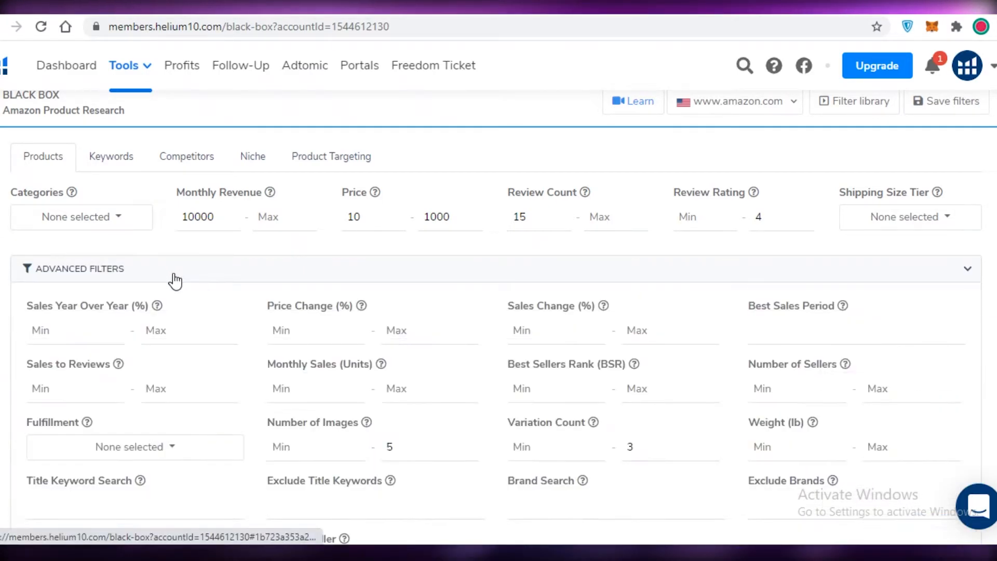
- Run the search and scroll through the Clothing, Shoes & Jewelry results
click(949, 195)
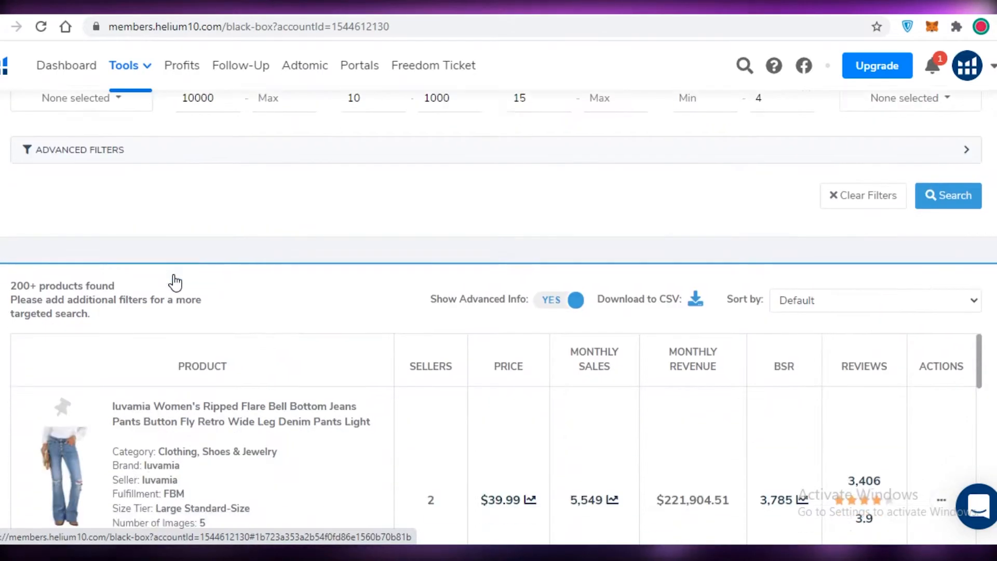
scroll(down, 3)
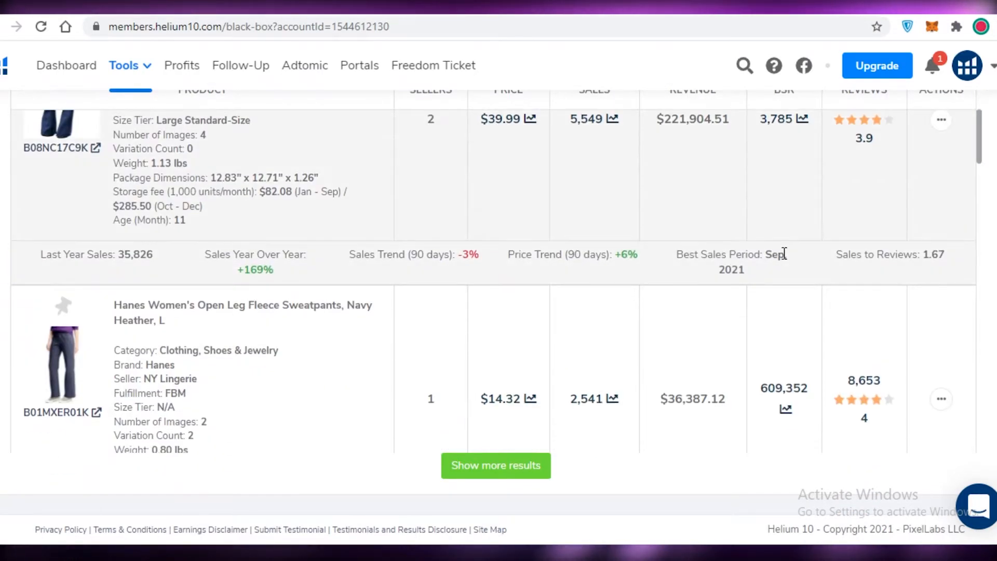
scroll(down, 3)
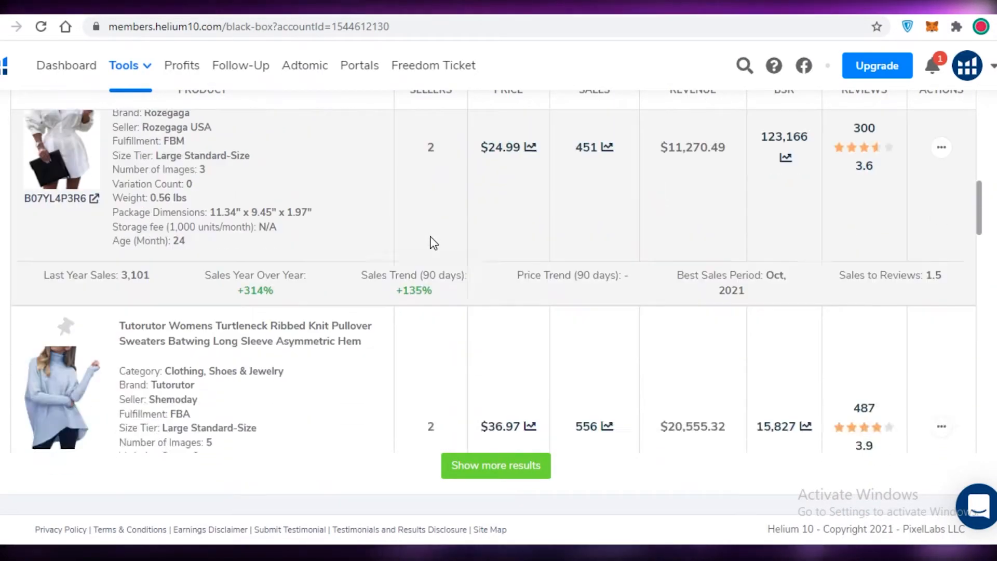
scroll(down, 3)
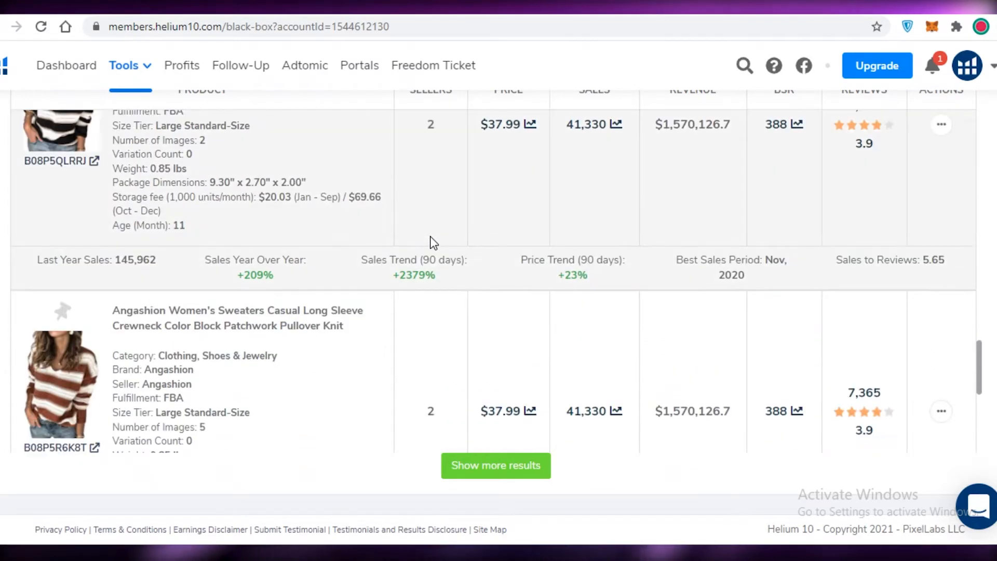
scroll(down, 3)
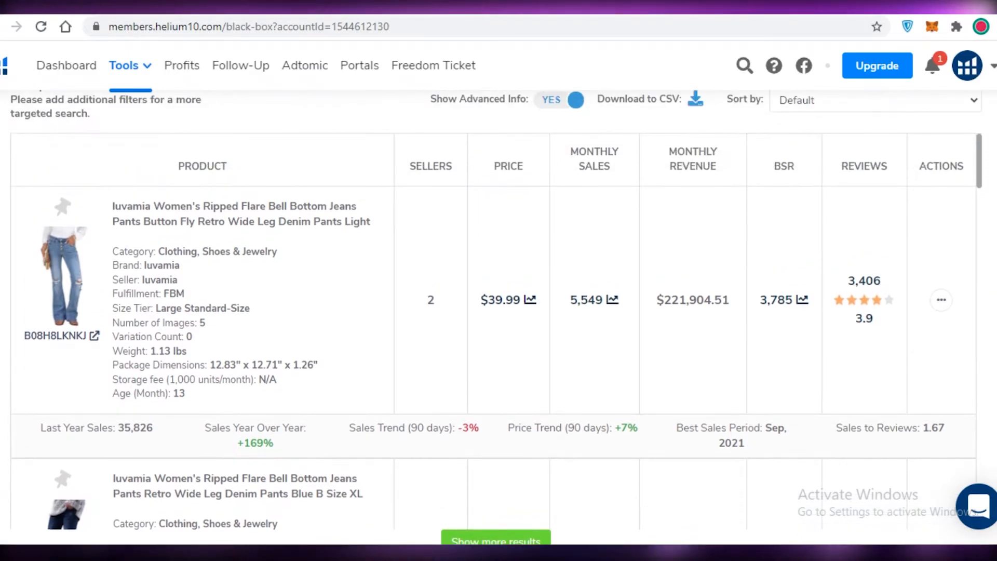
mouse_move(407, 241)
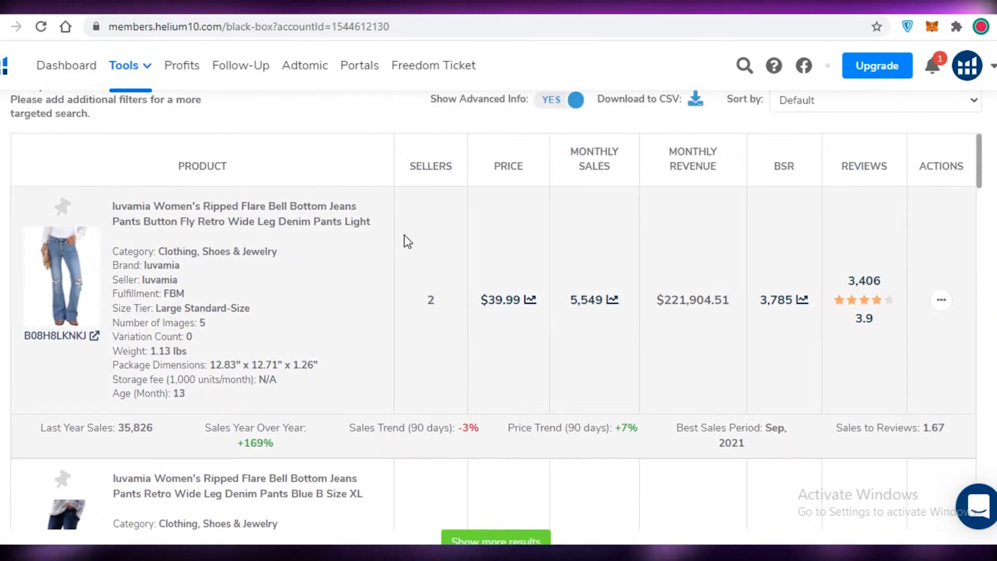
mouse_move(430, 308)
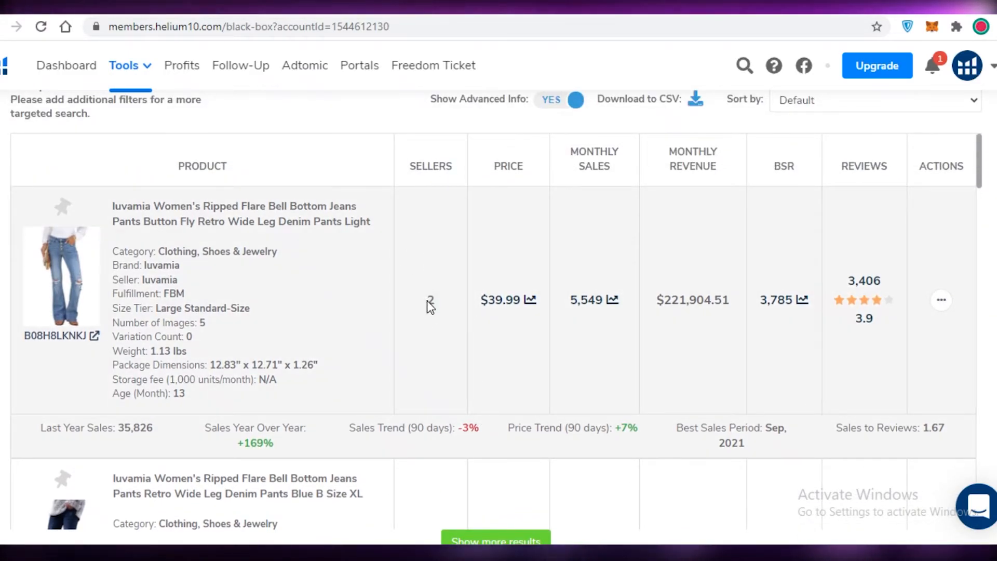
scroll(down, 3)
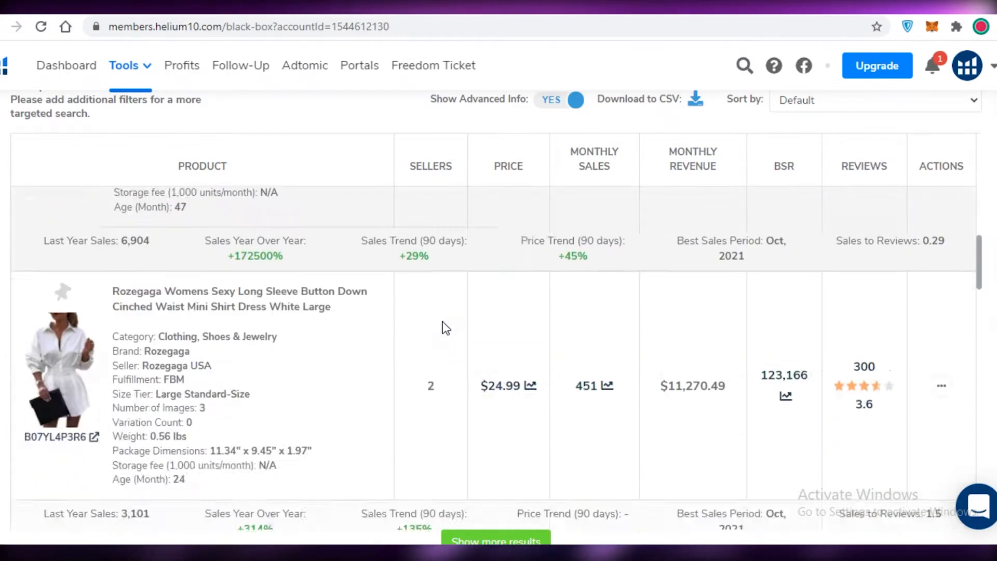
scroll(down, 3)
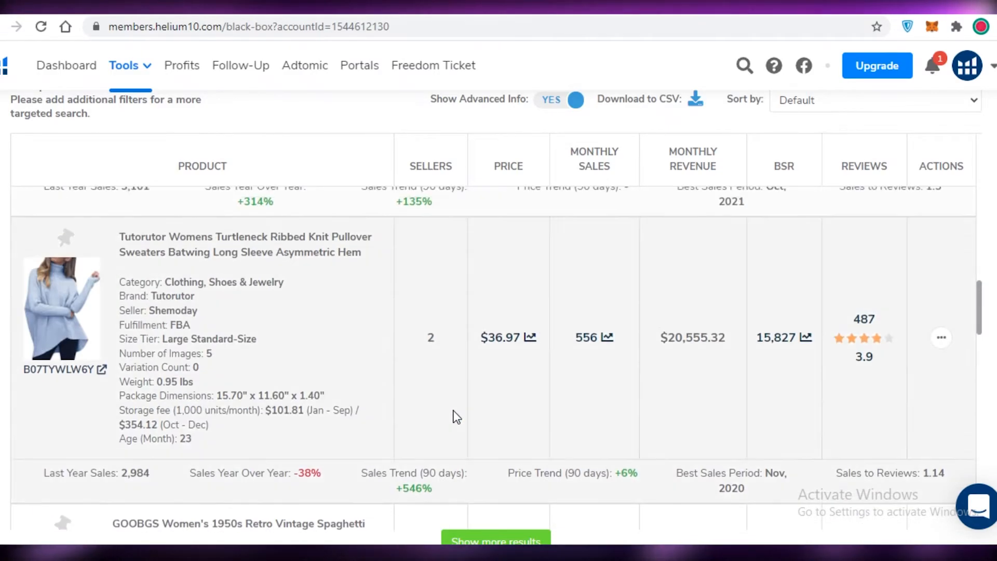
scroll(down, 3)
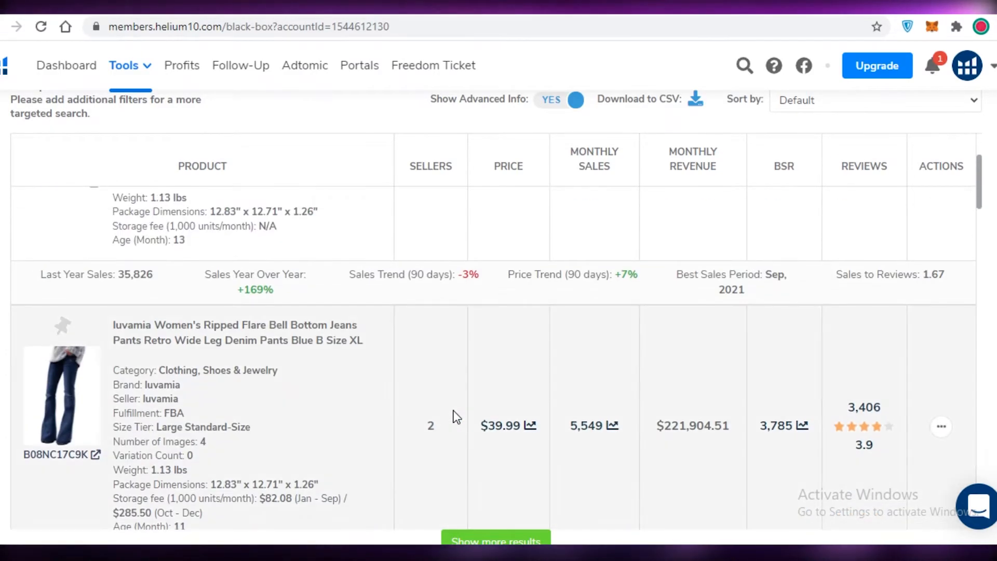
scroll(down, 3)
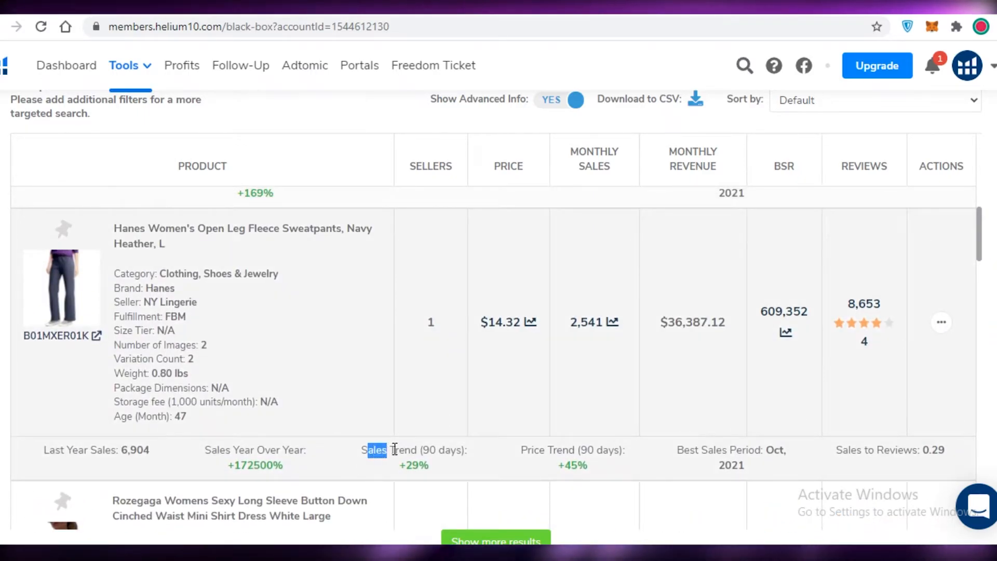
scroll(down, 3)
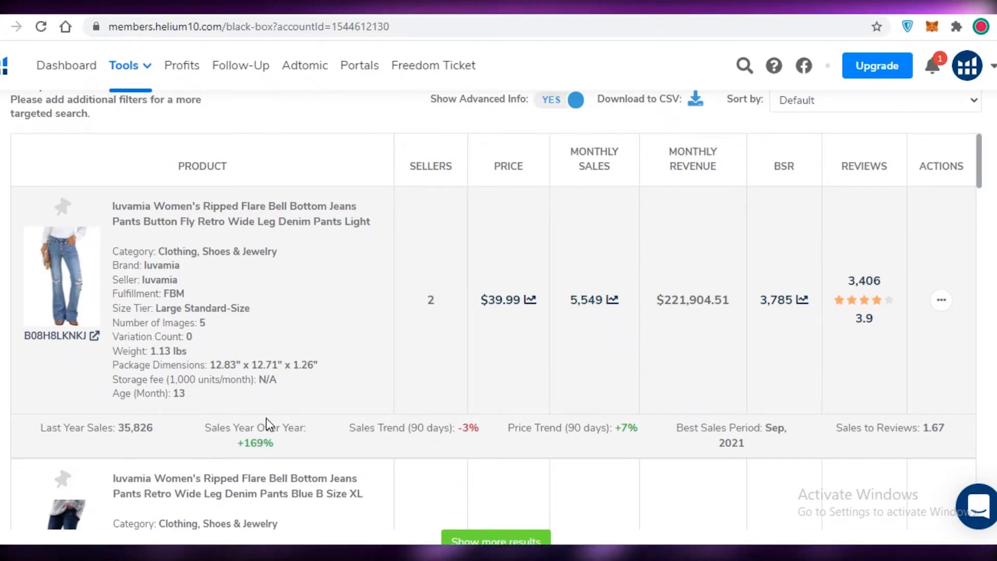
scroll(down, 3)
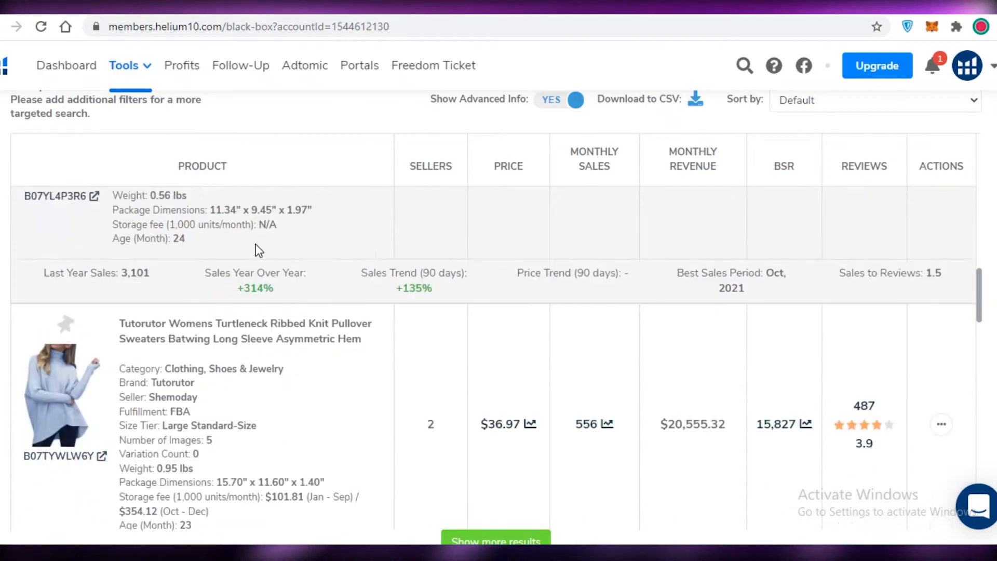
scroll(down, 3)
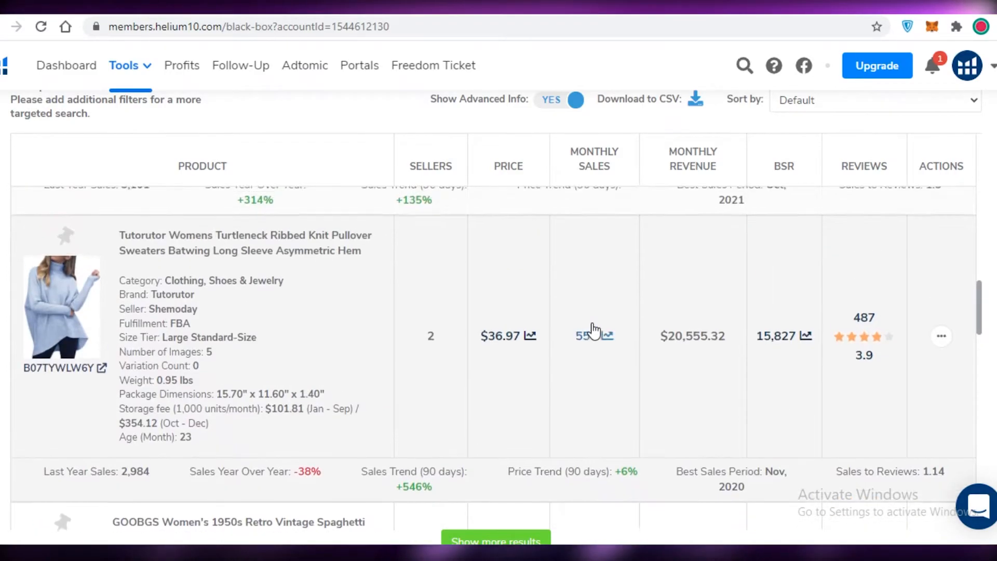
- Highlight the Tutorutor sweater's sales and revenue figures, then copy the Rozegaga dress title
double_click(692, 338)
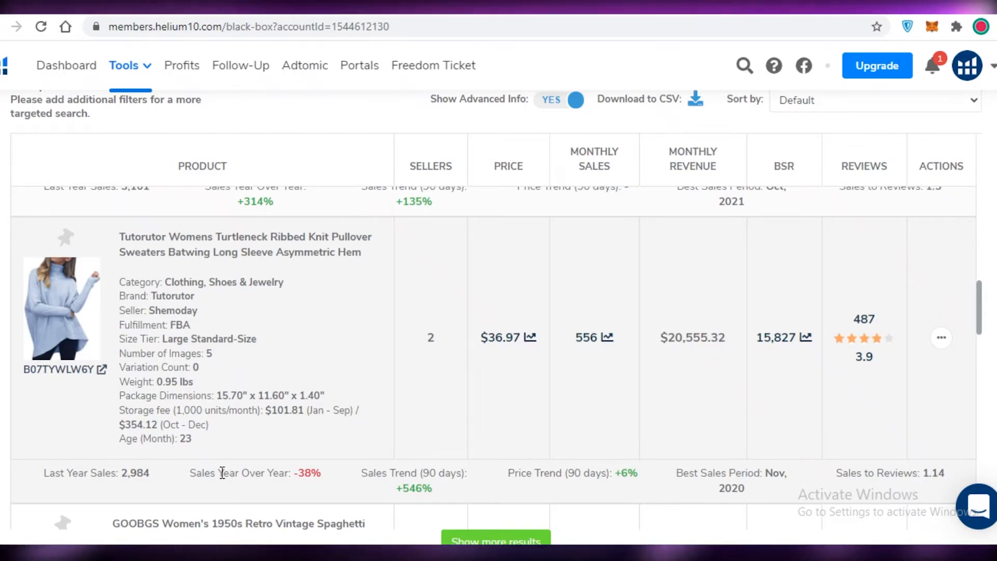
mouse_move(677, 335)
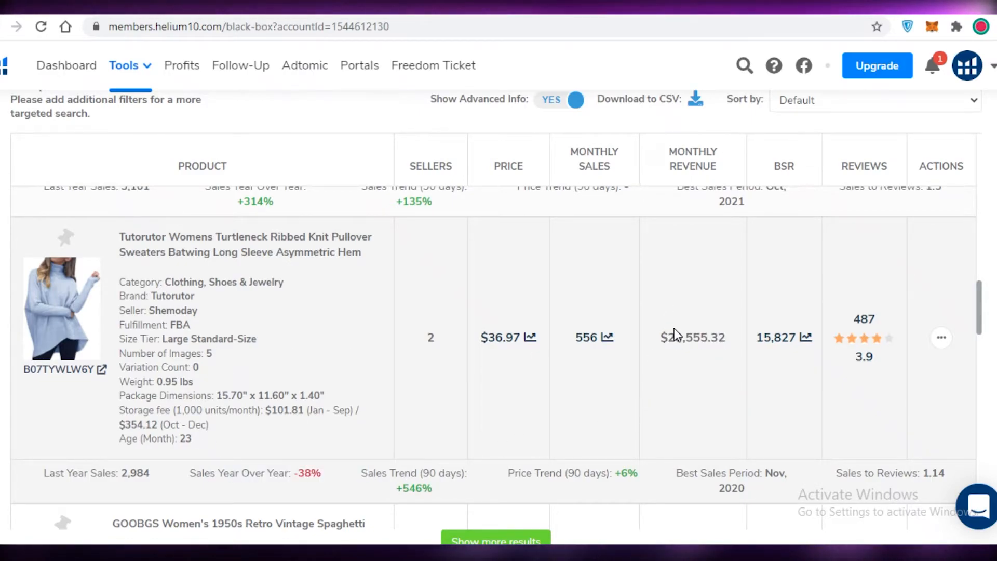
double_click(693, 337)
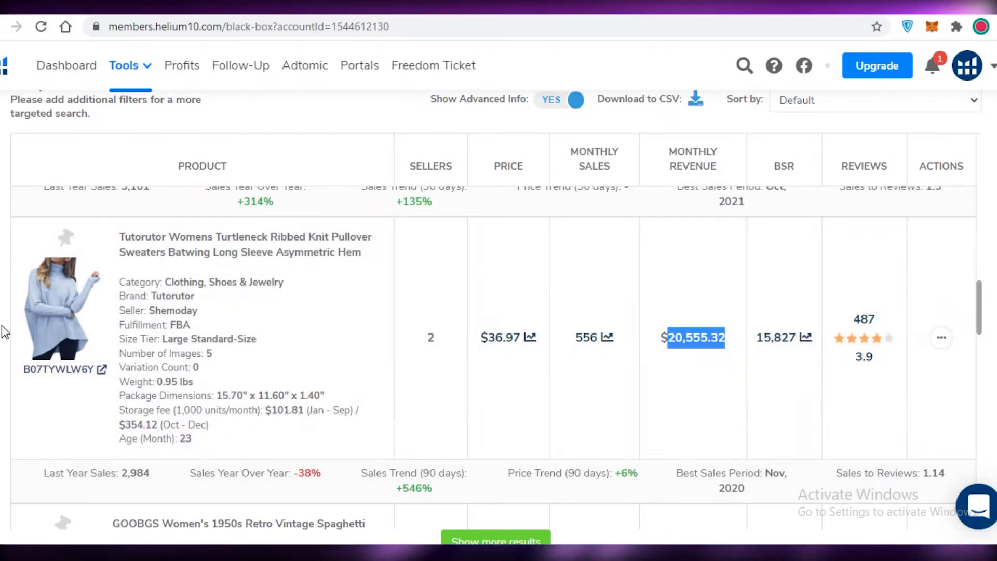
scroll(down, 3)
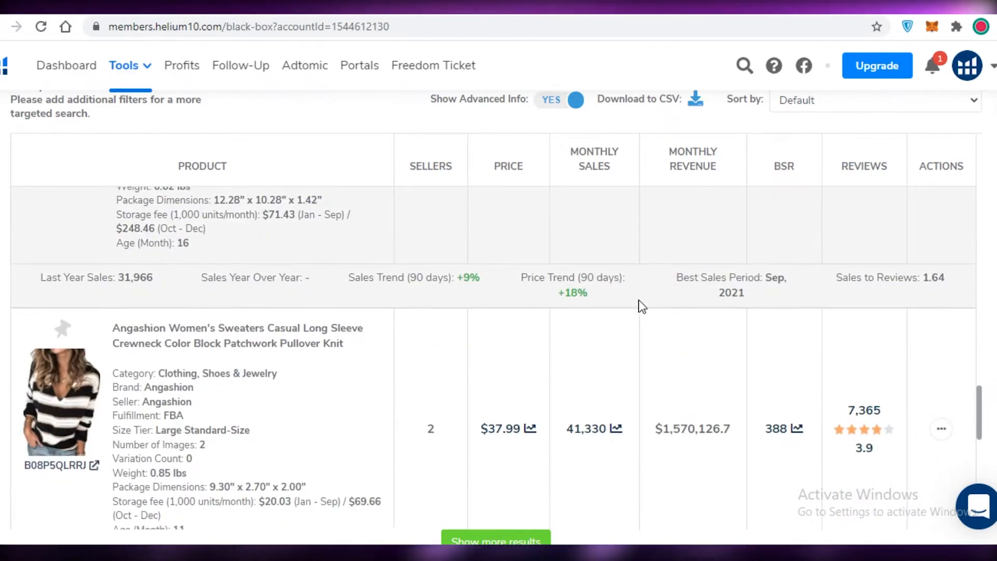
scroll(down, 3)
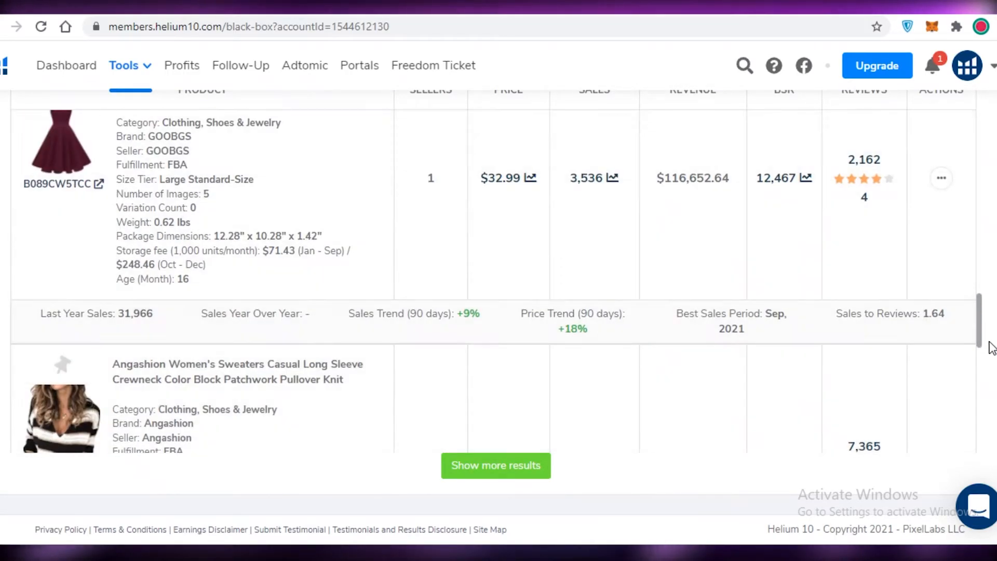
scroll(down, 3)
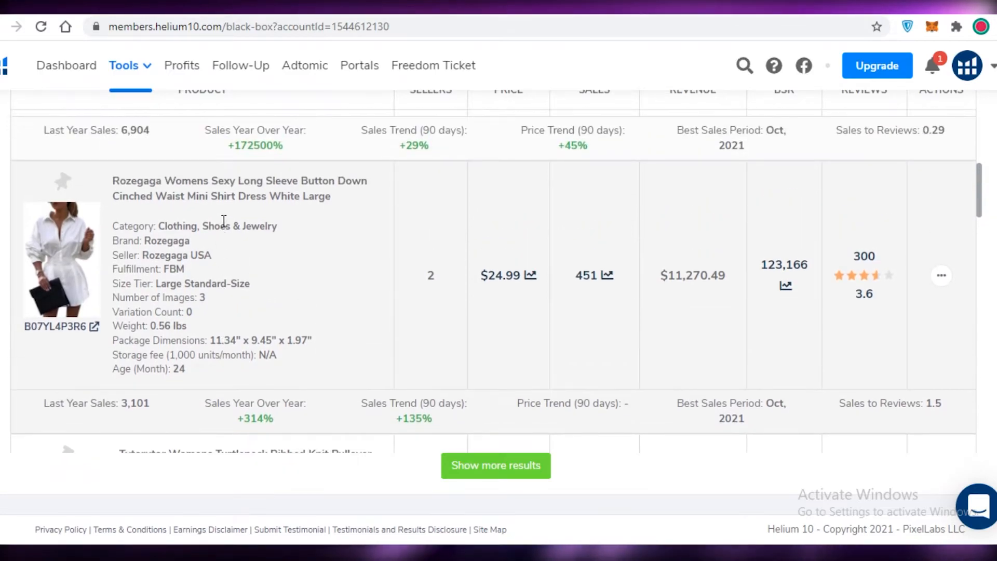
right_click(254, 191)
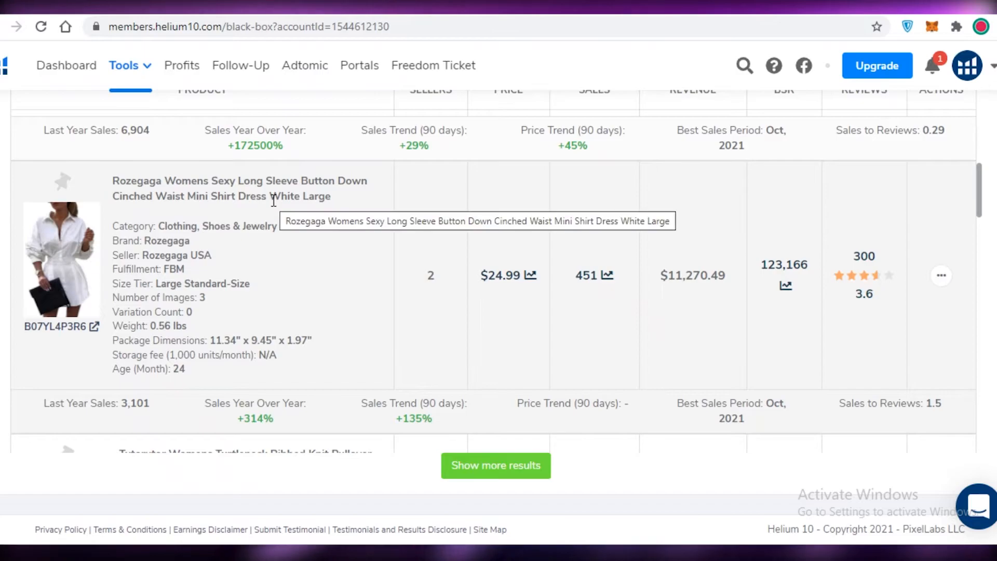
mouse_move(129, 196)
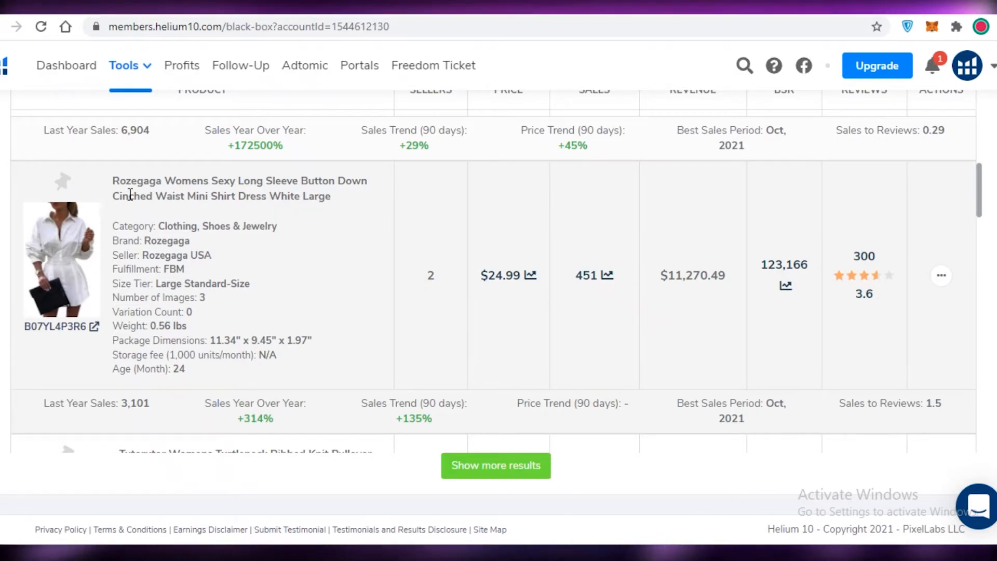
mouse_move(64, 180)
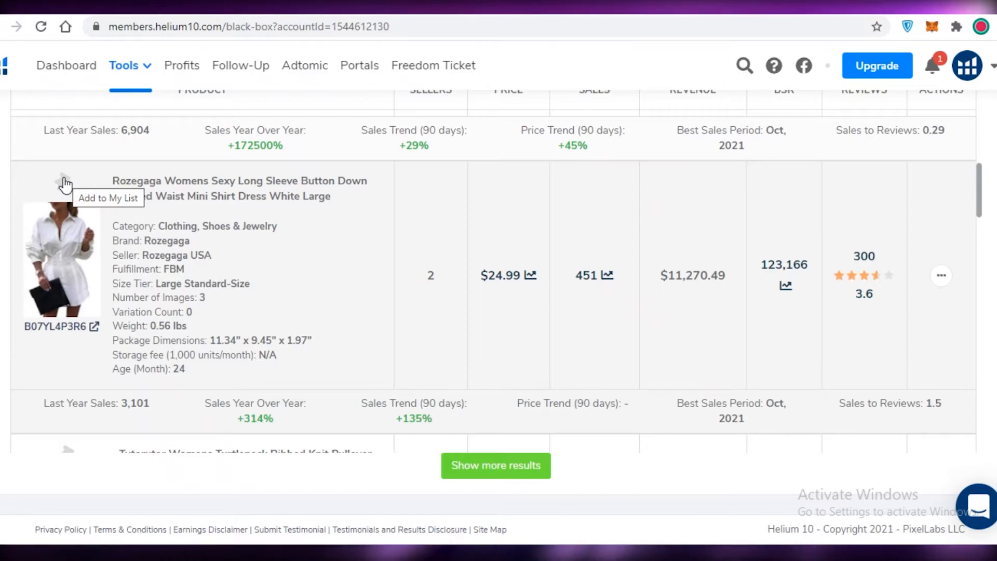
mouse_move(362, 276)
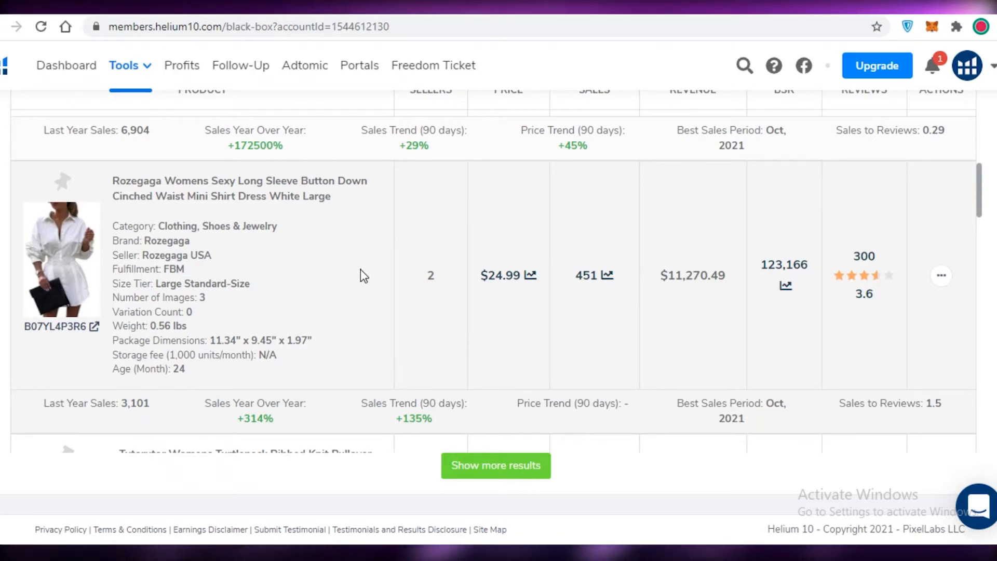
- On amazon.com, search the copied Rozegaga dress title and open its product page
text(amzo)
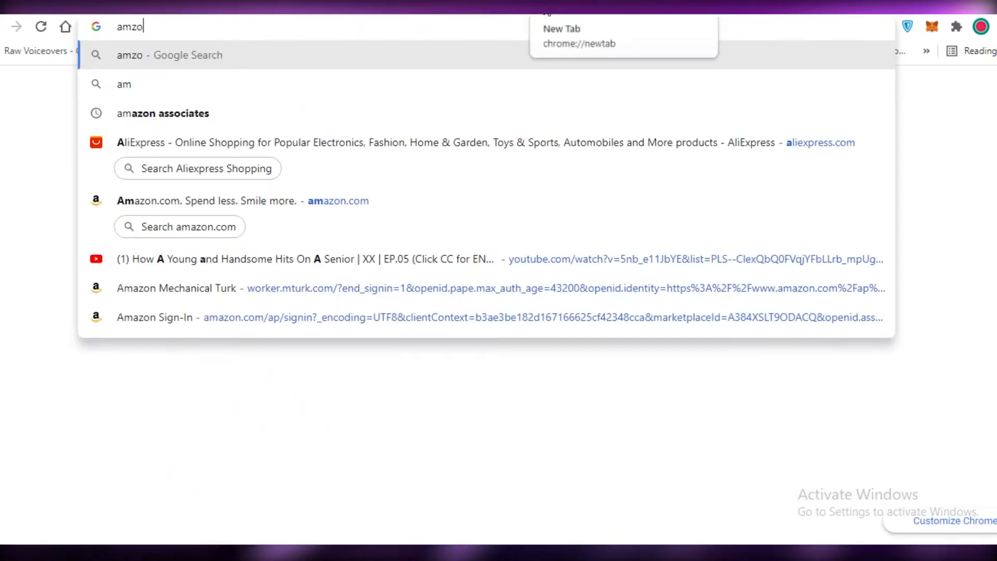
click(339, 201)
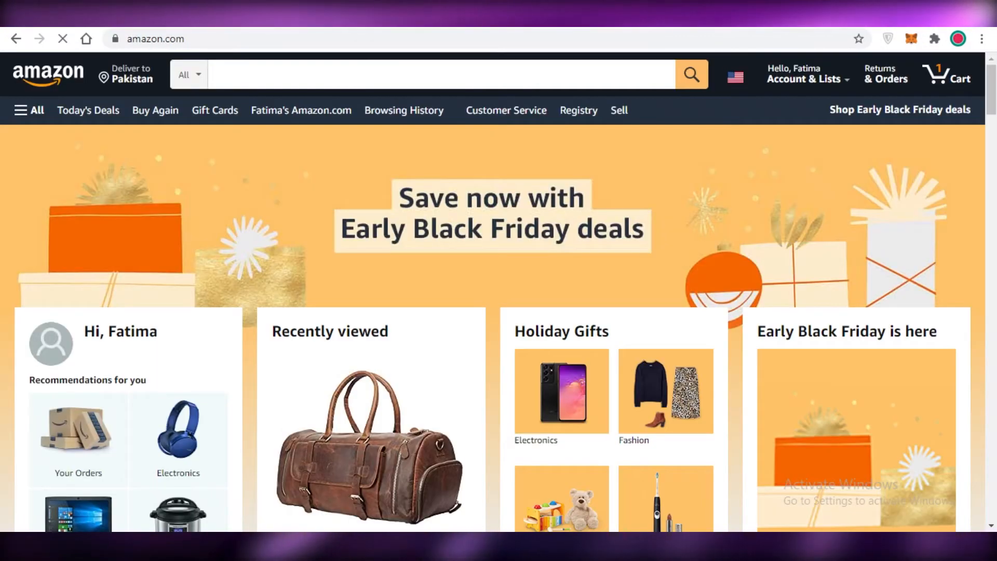
right_click(438, 75)
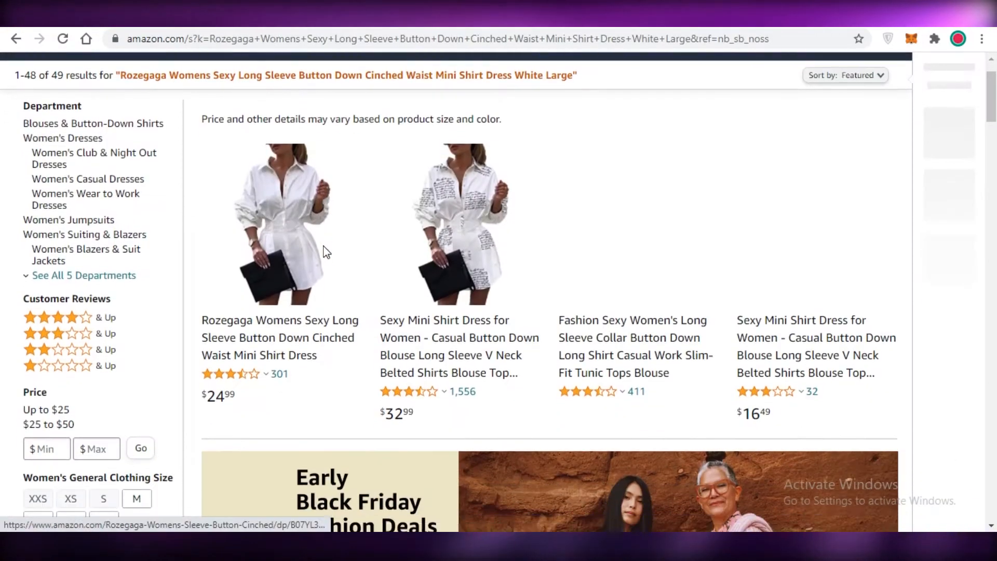
scroll(down, 3)
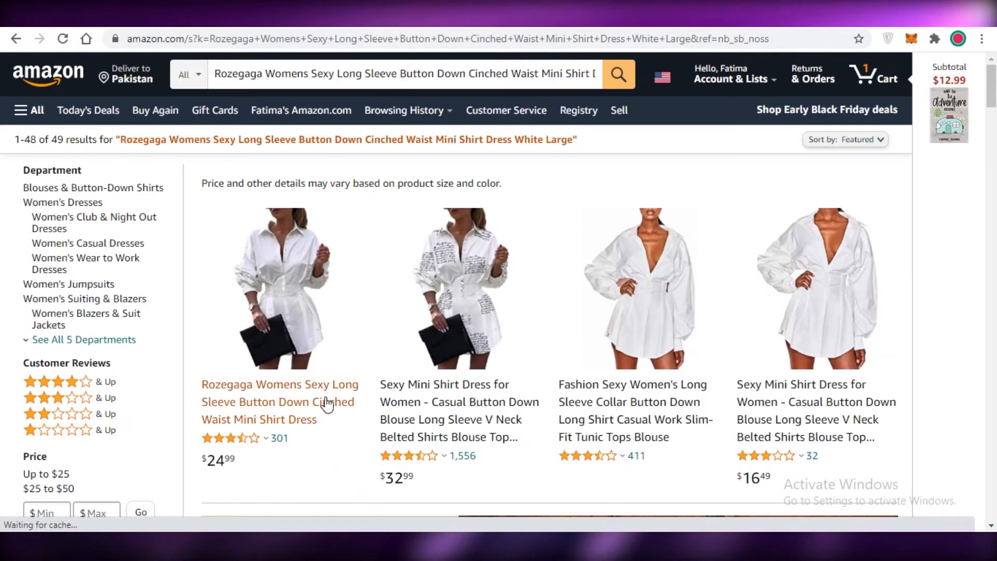
click(278, 401)
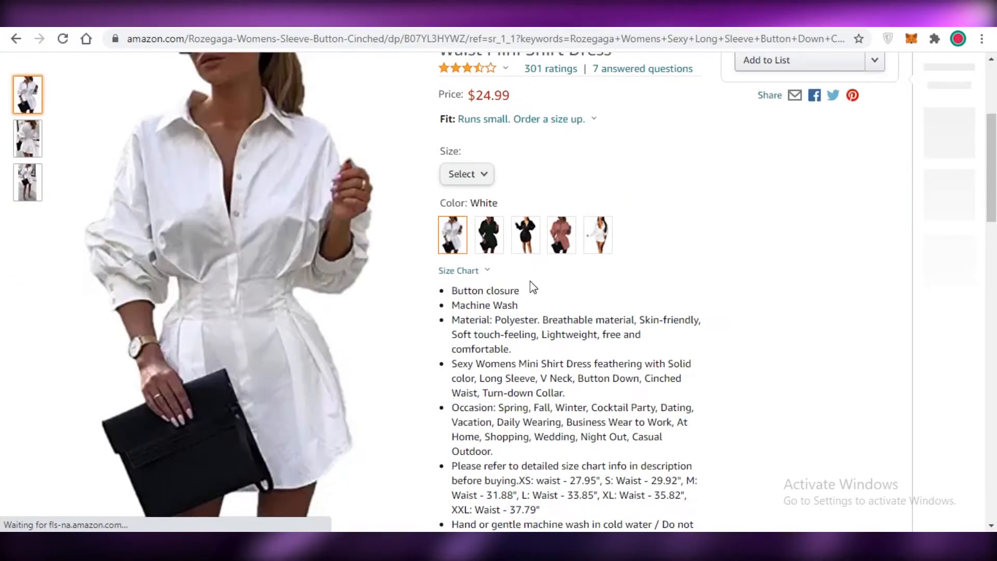
scroll(down, 3)
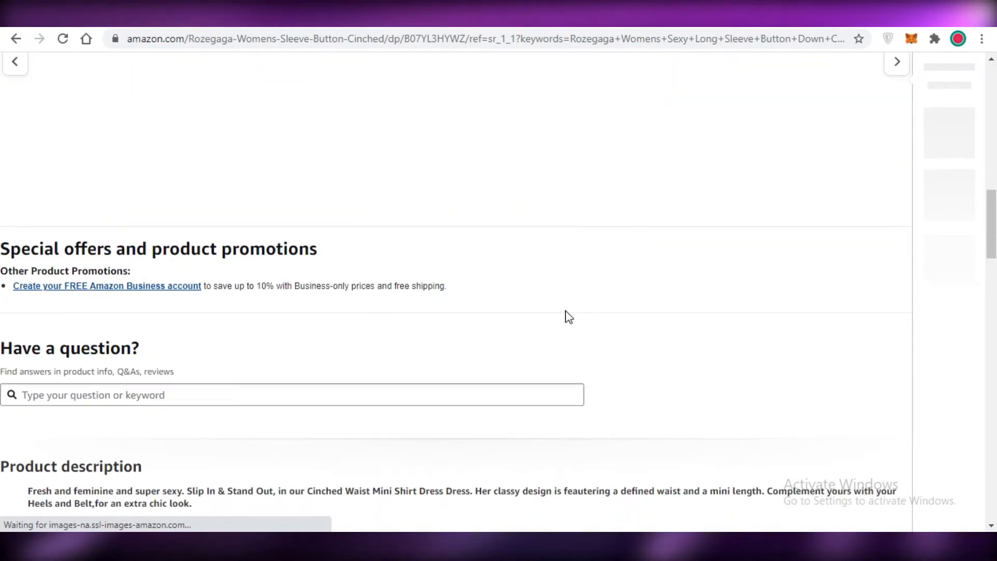
scroll(down, 3)
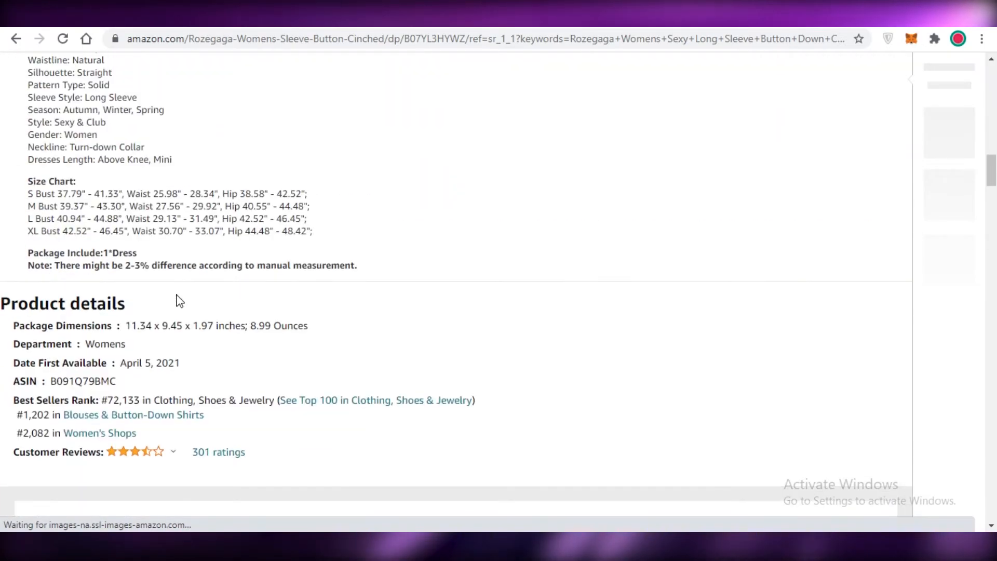
scroll(down, 3)
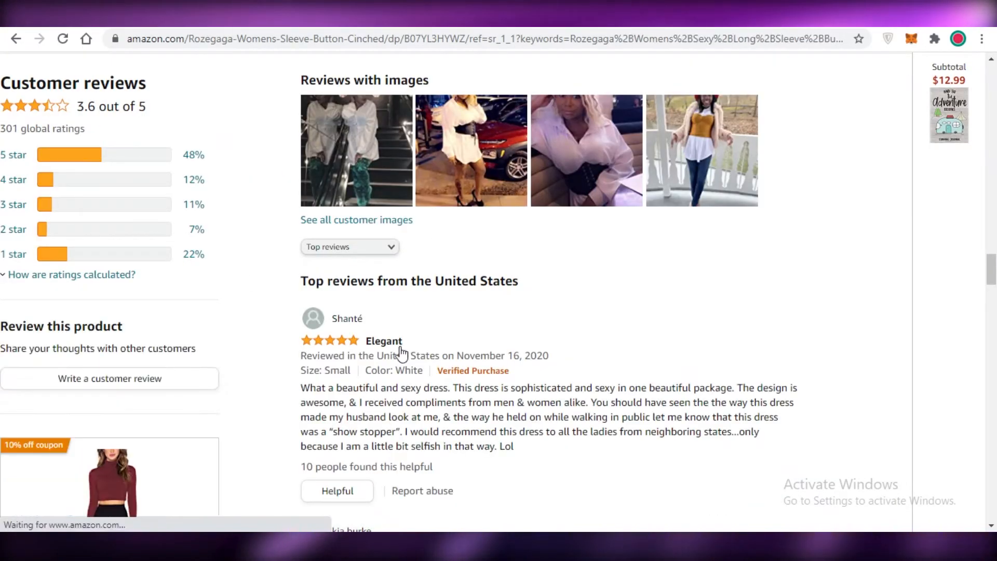
scroll(down, 3)
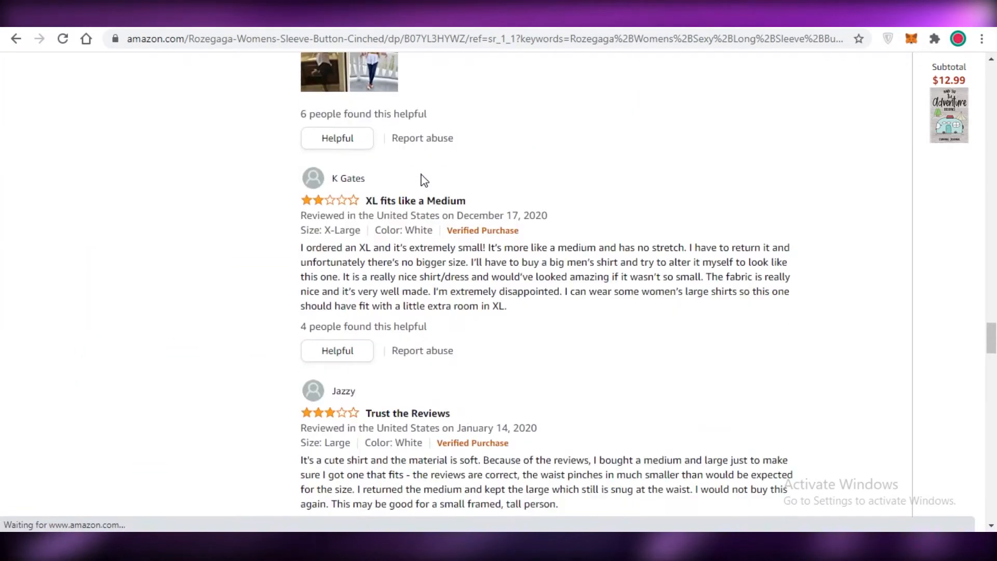
scroll(up, 3)
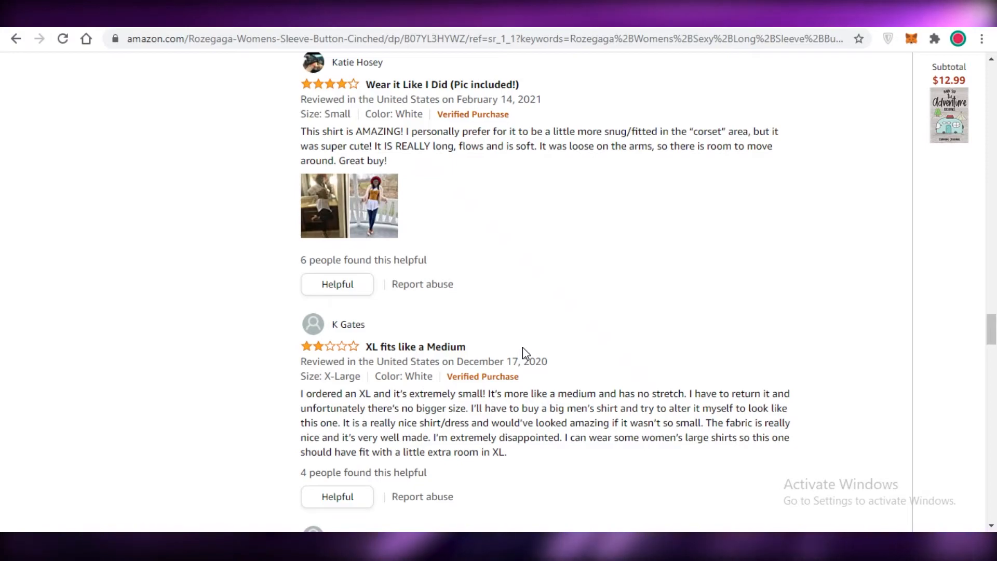
scroll(down, 3)
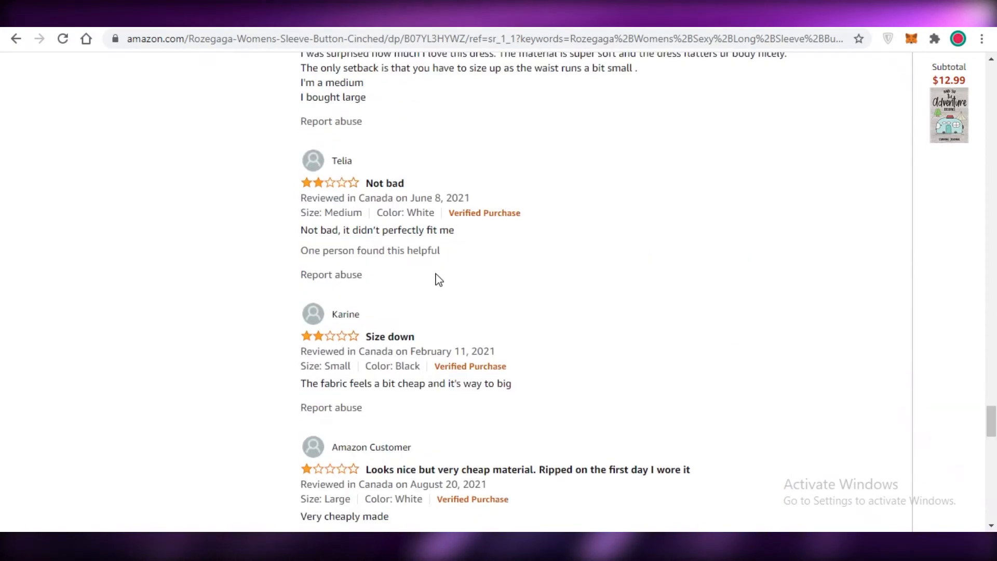
scroll(down, 3)
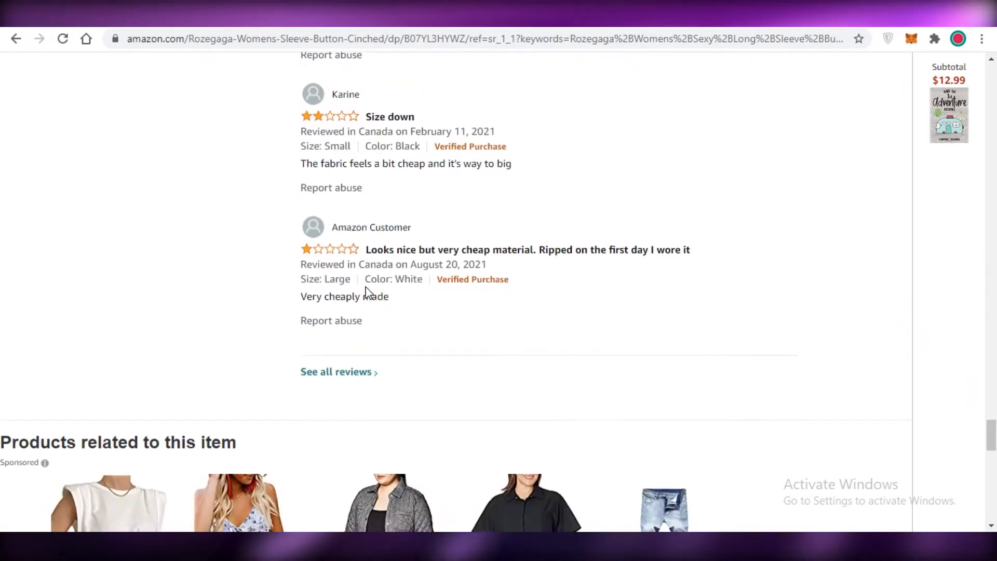
scroll(up, 3)
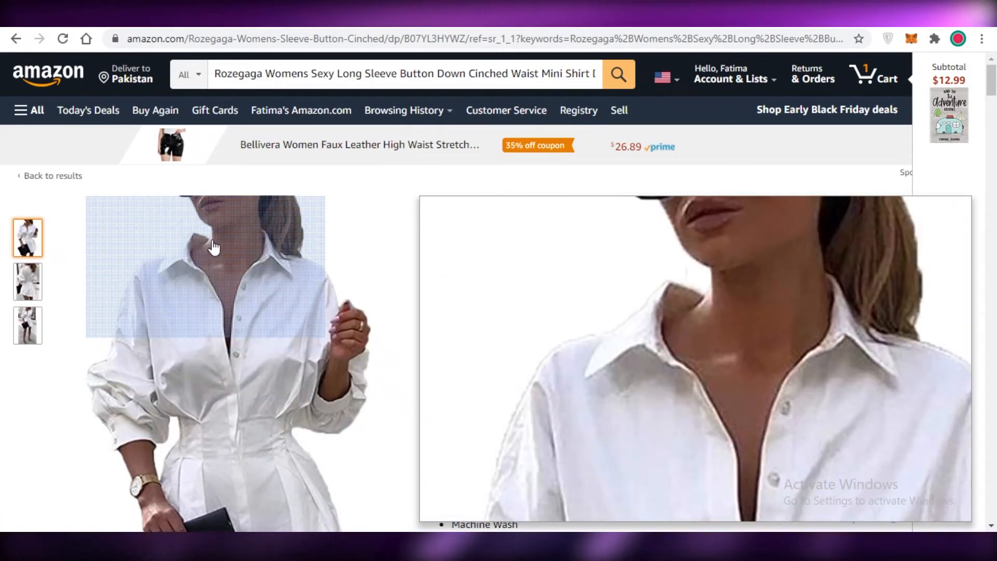
- Highlight the Button closure and Machine Wash bullets on the dress listing, then deselect
scroll(down, 3)
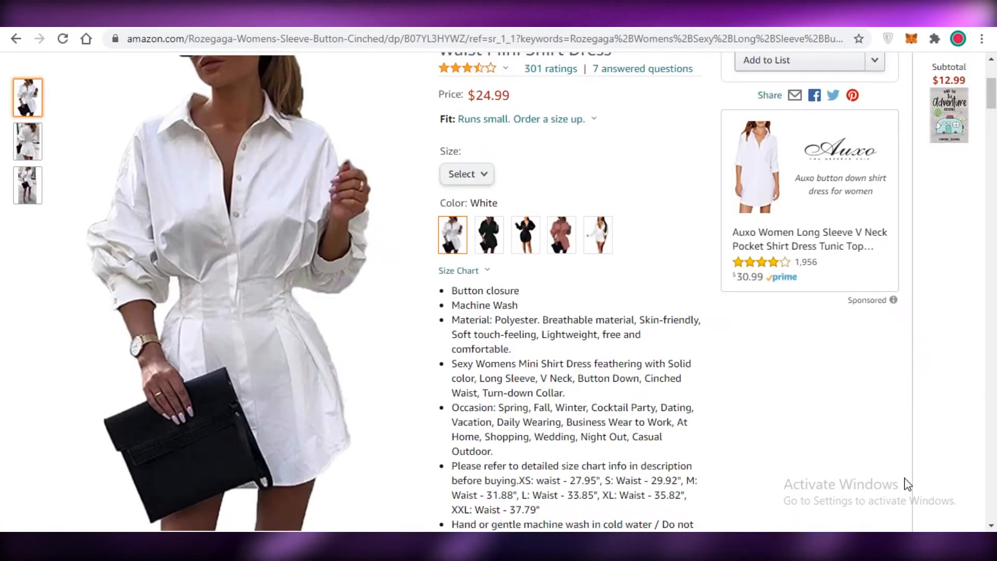
drag(451, 291, 519, 304)
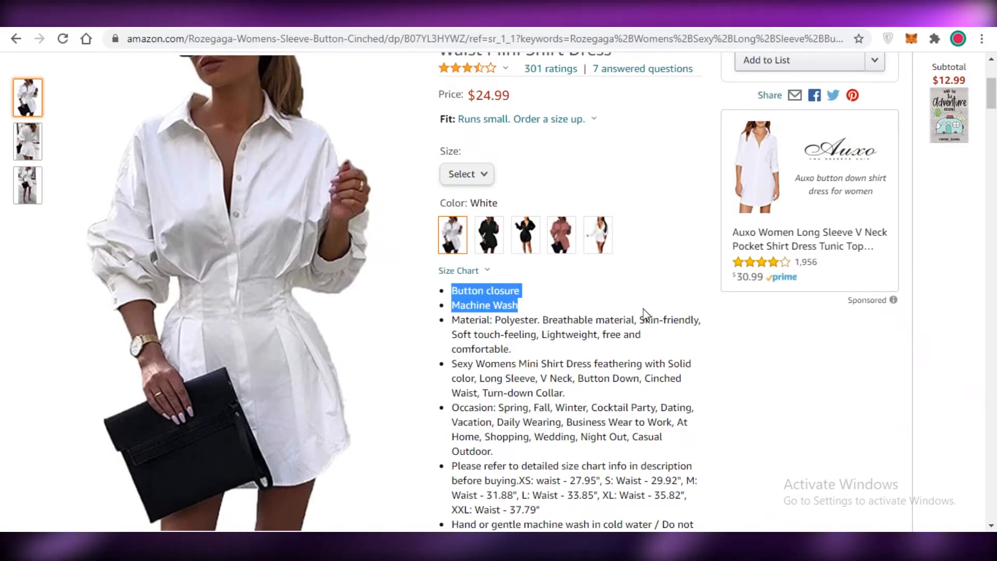
click(428, 292)
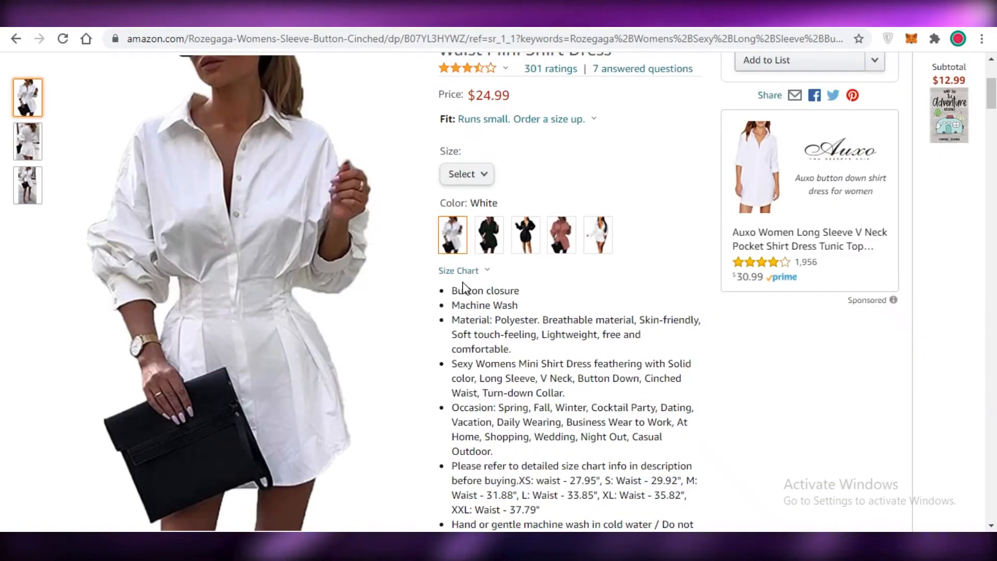
mouse_move(579, 273)
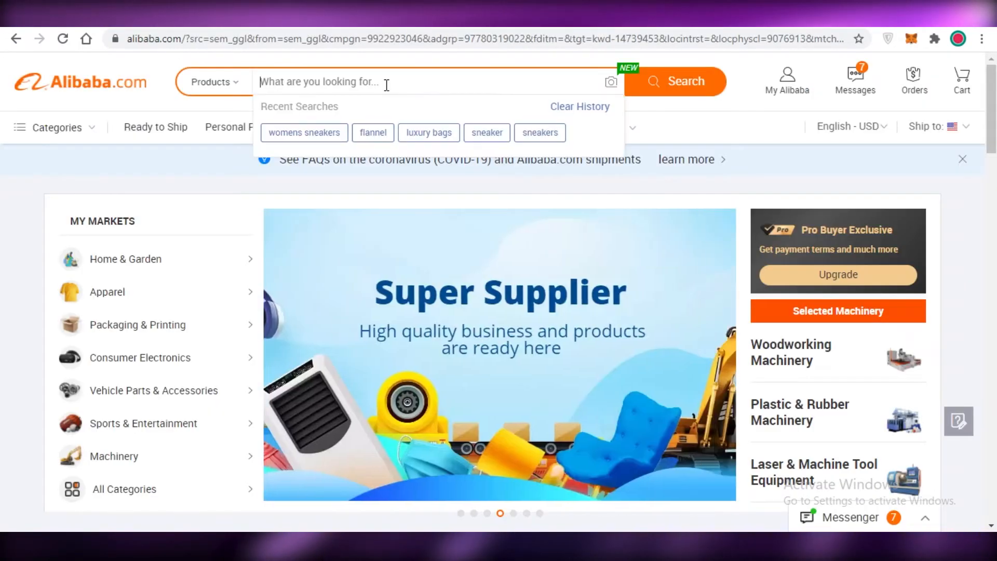
- Search Alibaba suppliers for the shortened dress title and look over the button and top results
text(Sexy Long Sleeve Button Down Cinched Waist Mini Shirt Dress White Large)
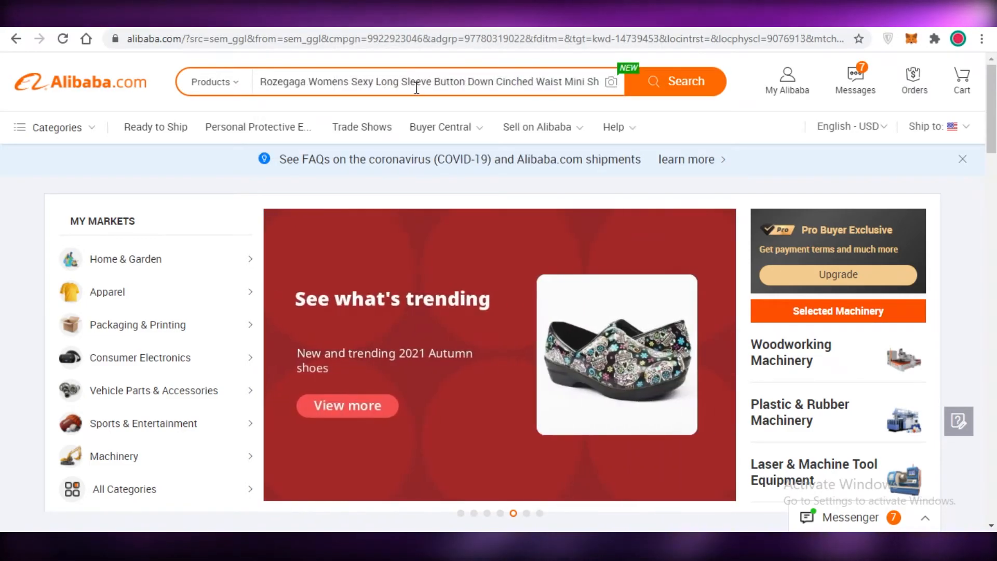
key(Backspace)
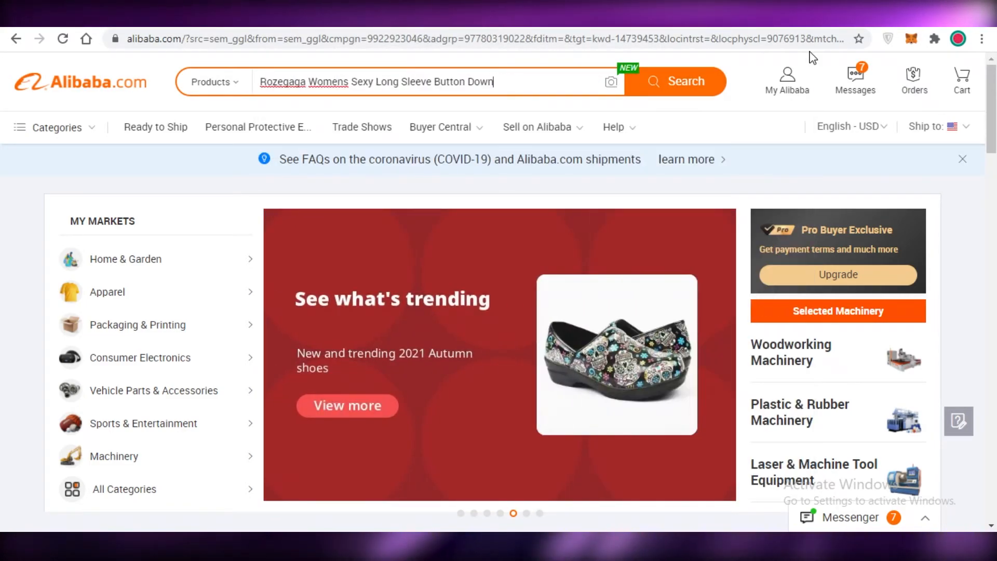
click(675, 81)
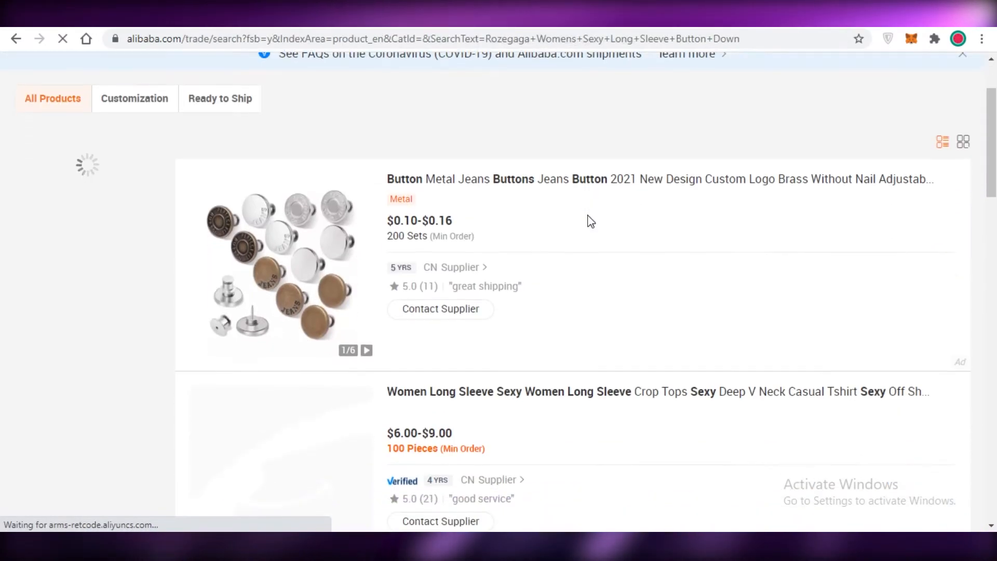
scroll(down, 3)
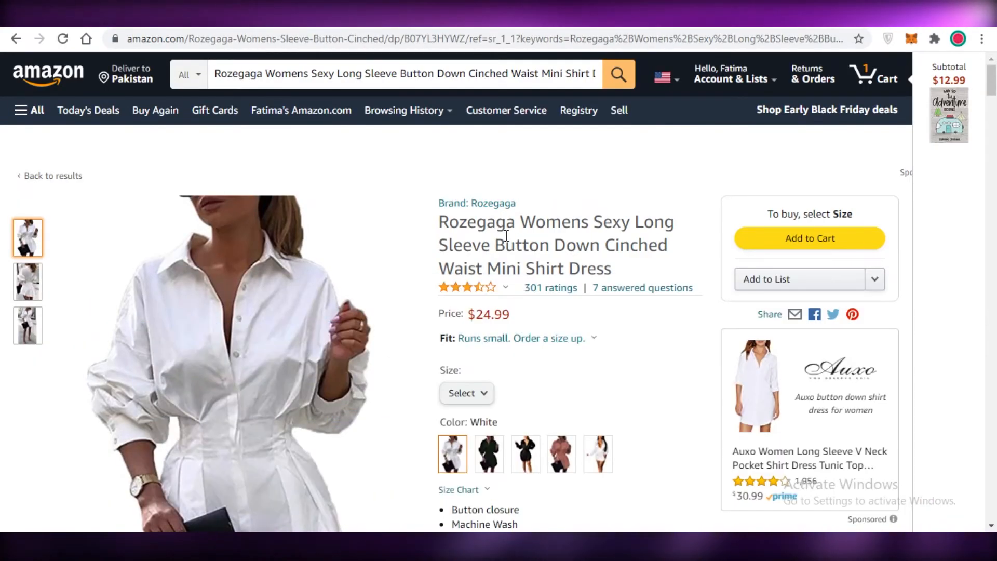
- Search Alibaba for the full dress title without 'Rozegaga' and review the shirt-dress supplier results
drag(521, 221, 592, 268)
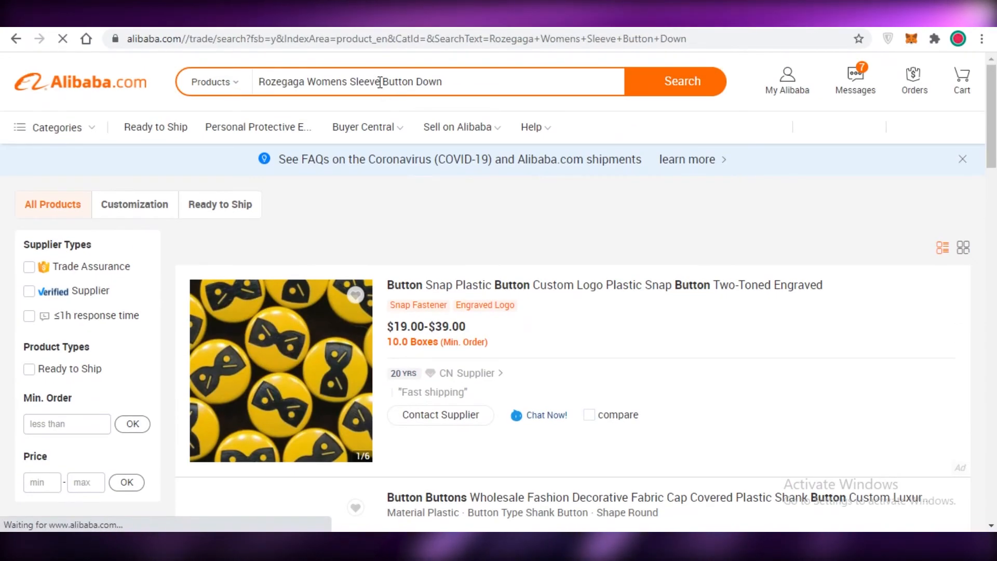
click(681, 81)
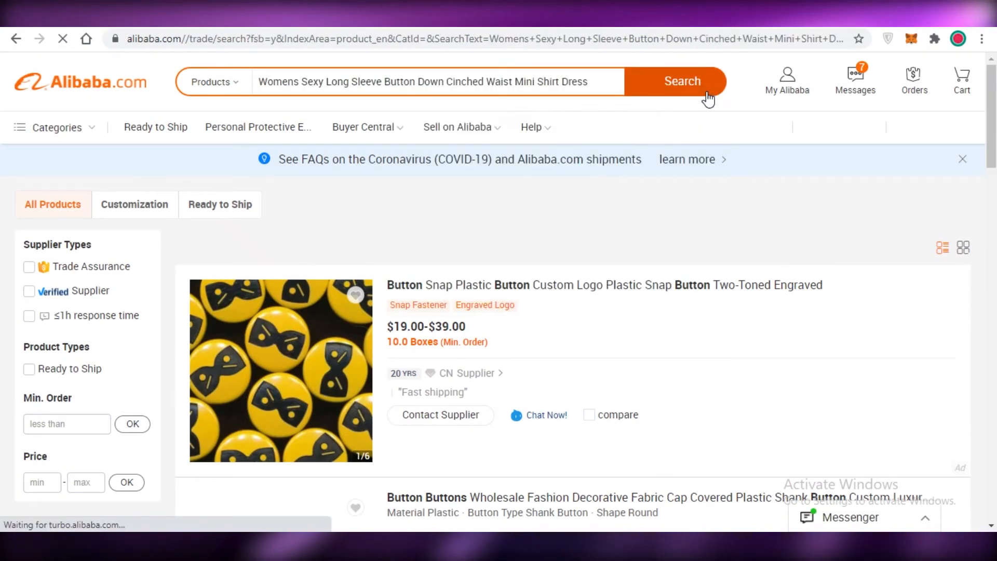
scroll(down, 3)
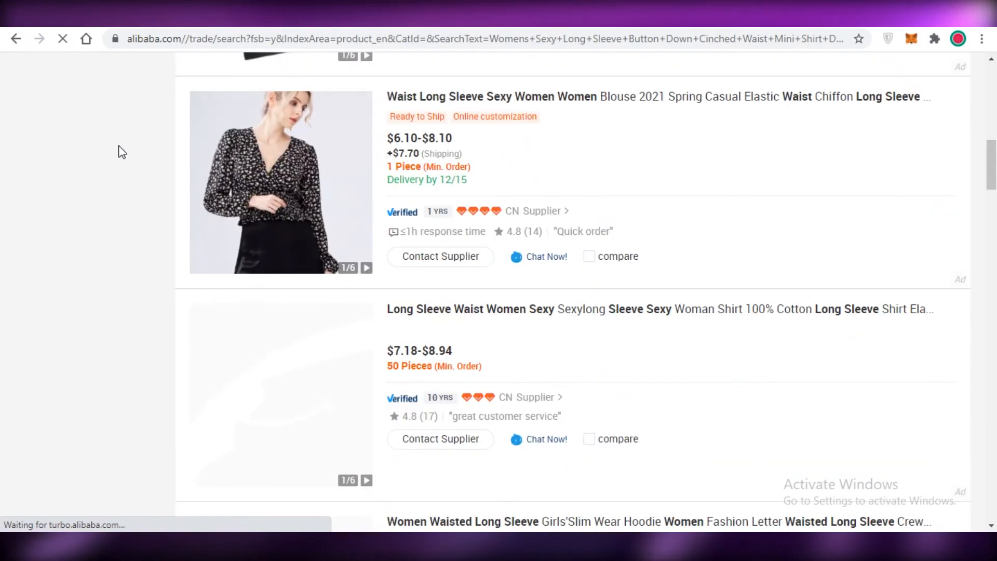
scroll(down, 3)
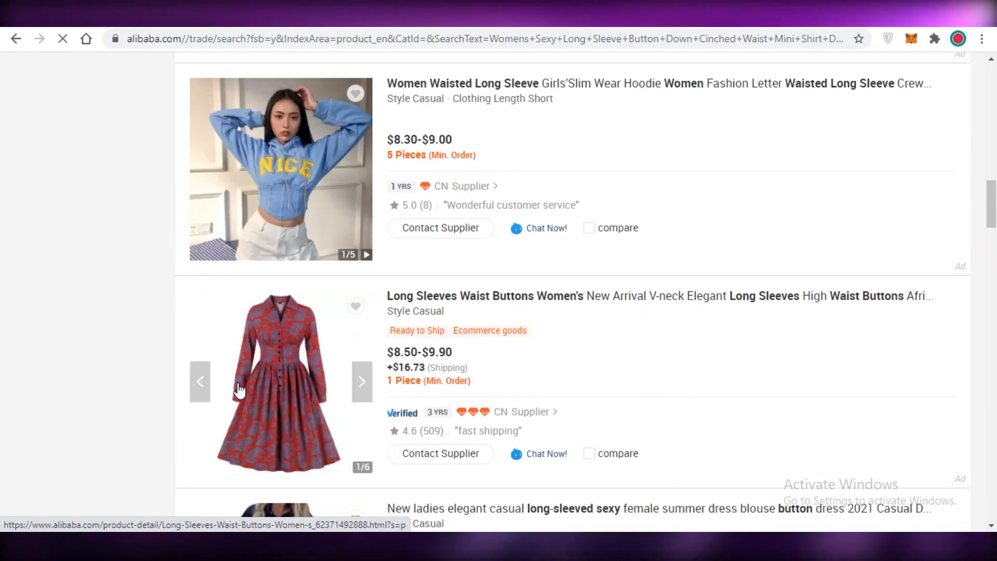
scroll(down, 3)
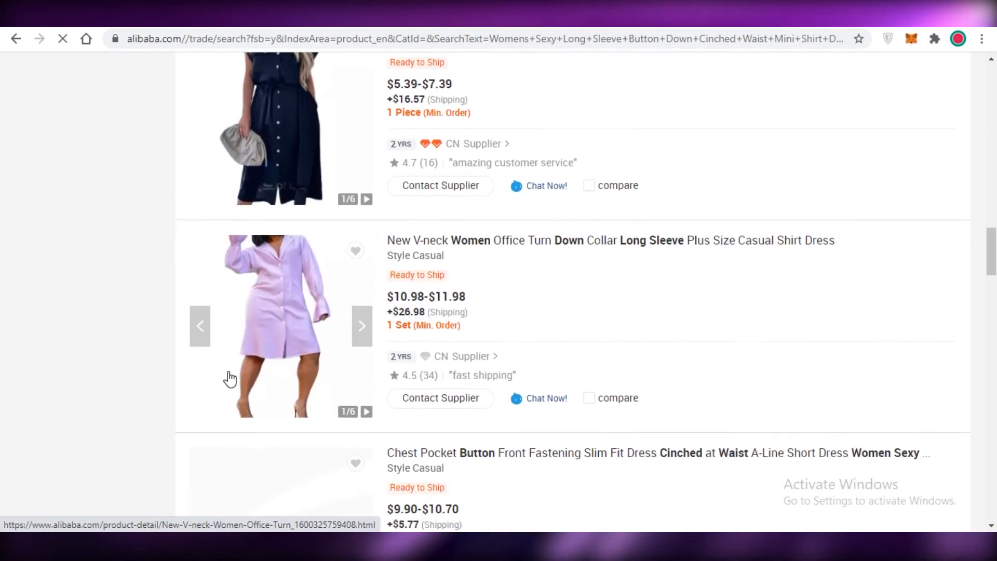
scroll(down, 3)
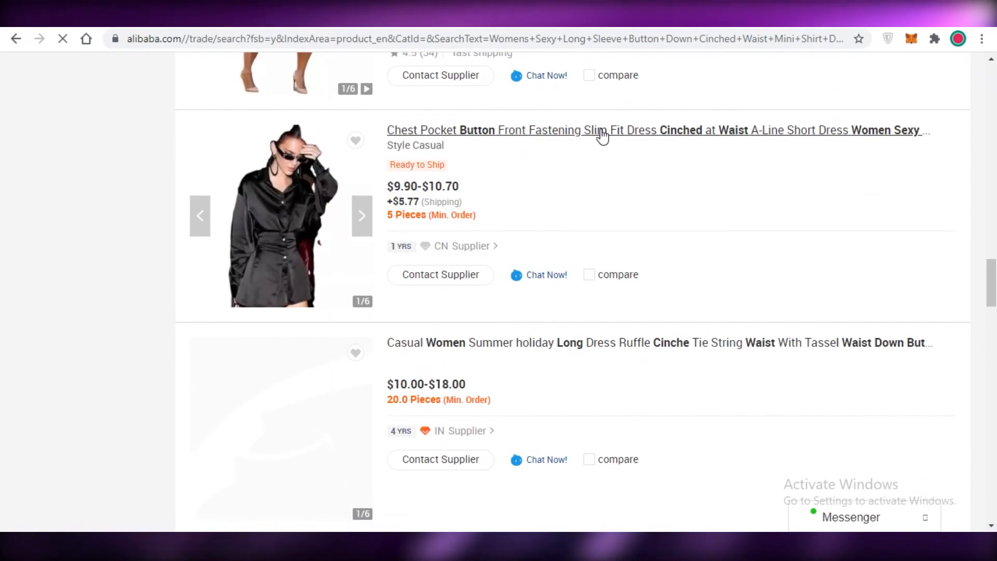
scroll(down, 3)
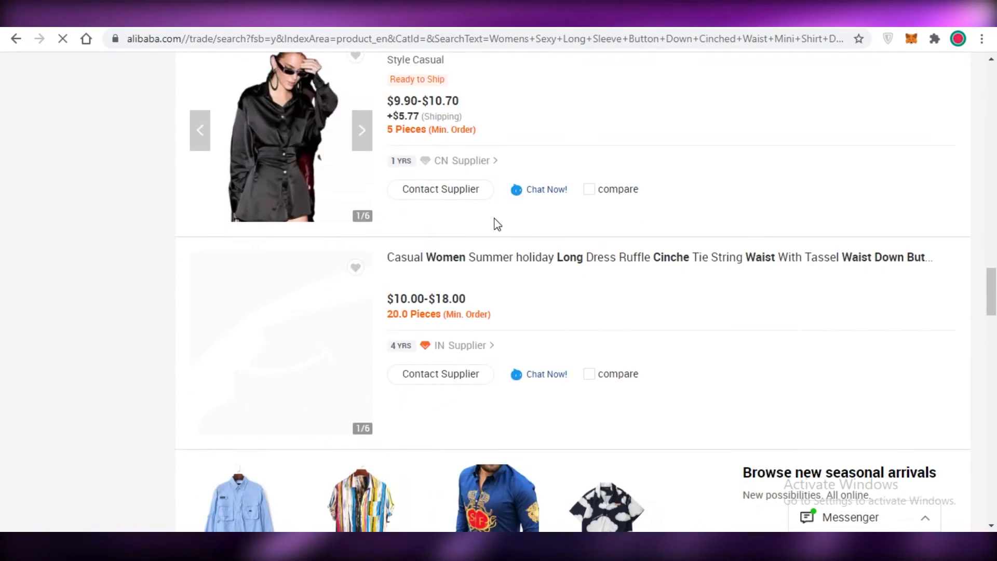
scroll(down, 3)
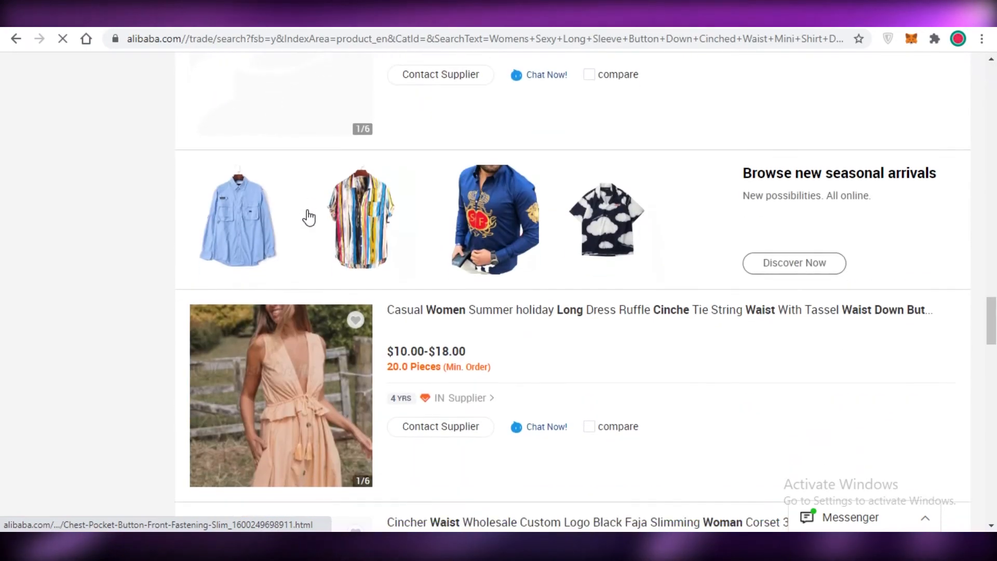
scroll(down, 3)
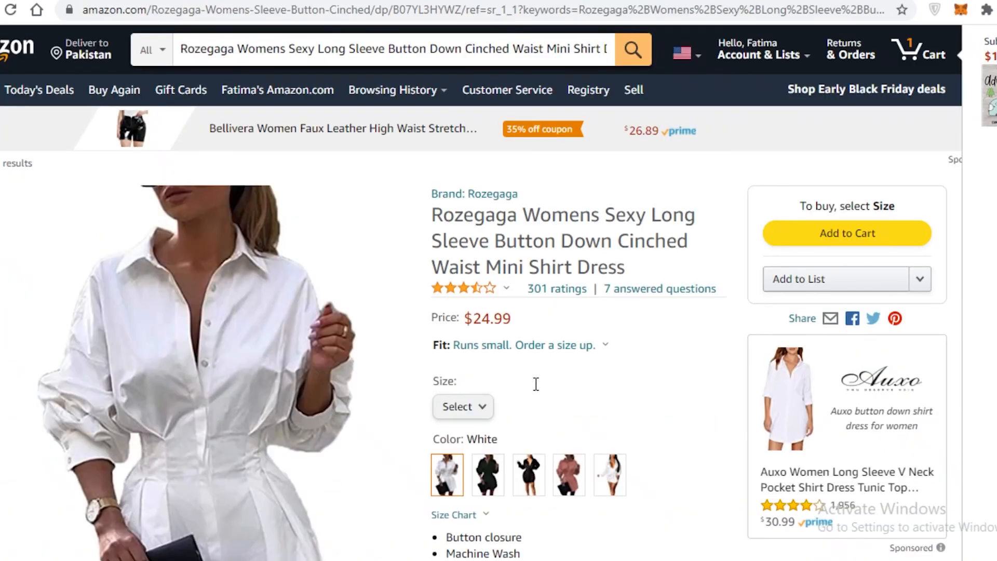
- Scroll the Amazon dress listing before returning to the Black Box results
scroll(down, 3)
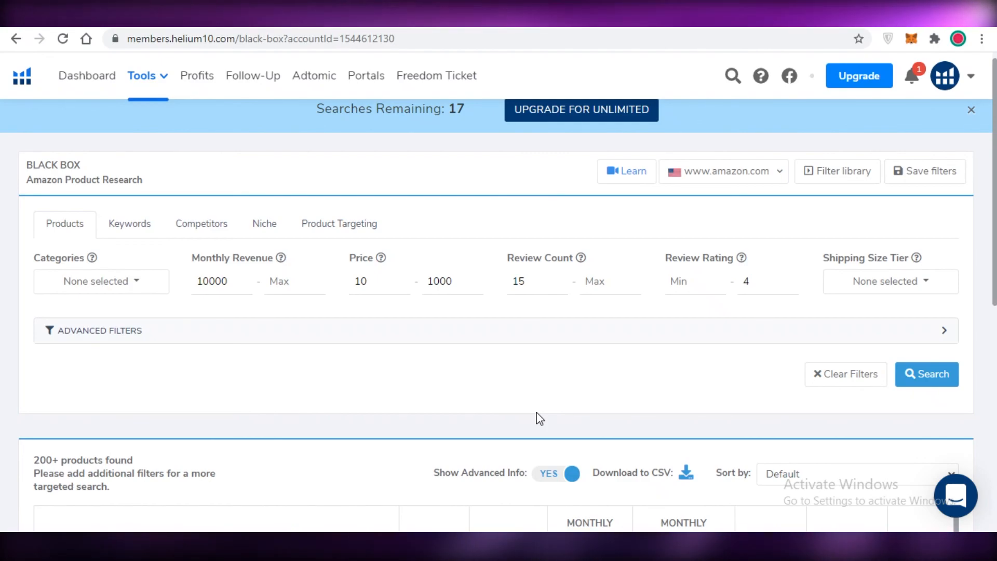
mouse_move(544, 419)
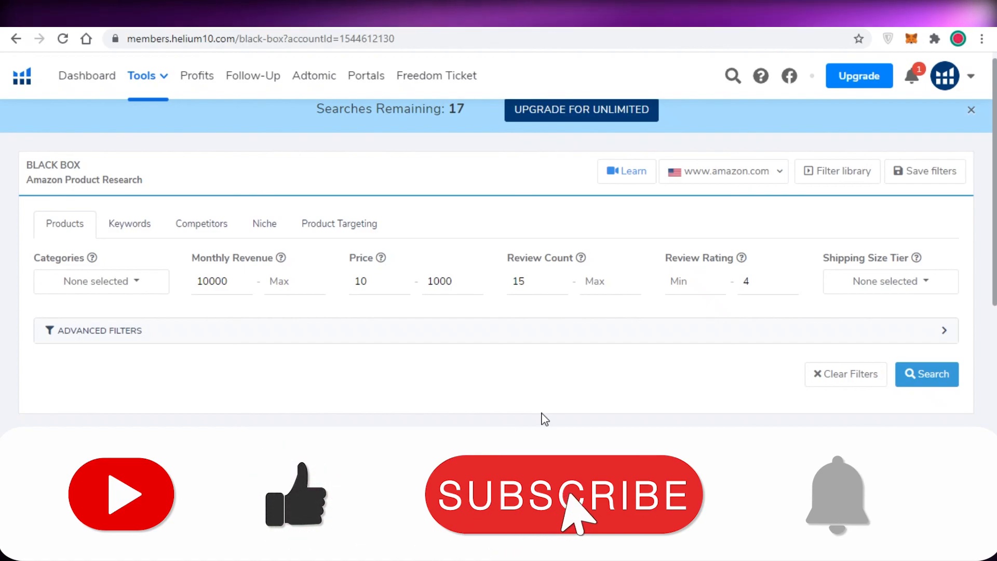
click(926, 374)
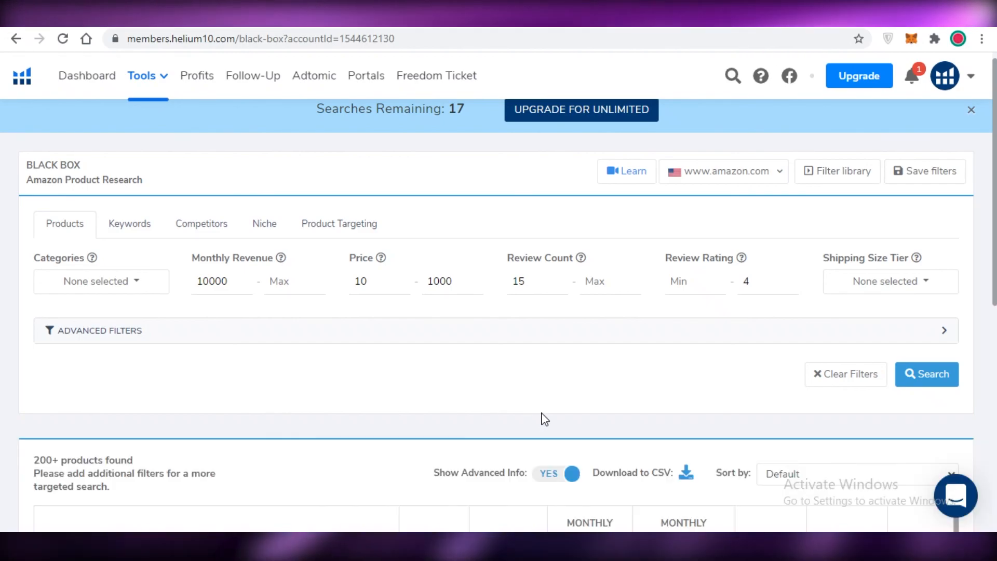